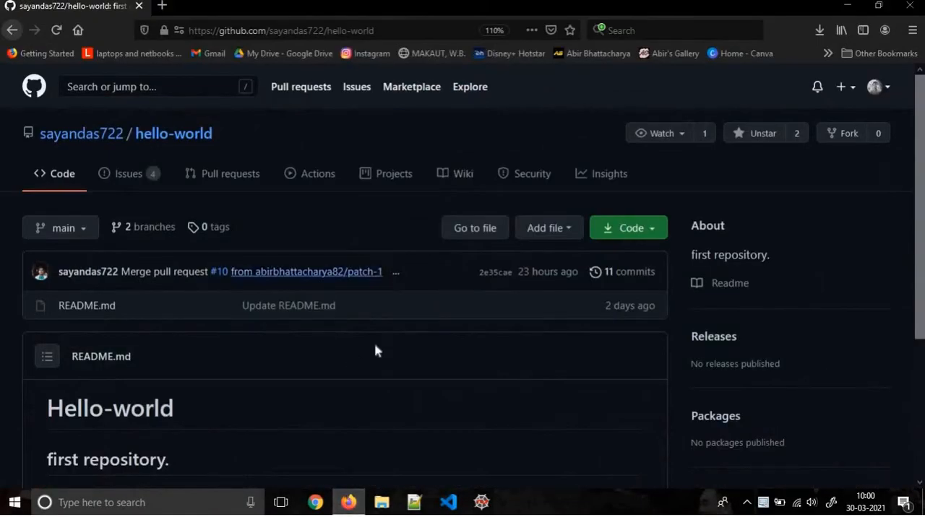
pyautogui.moveTo(403, 353)
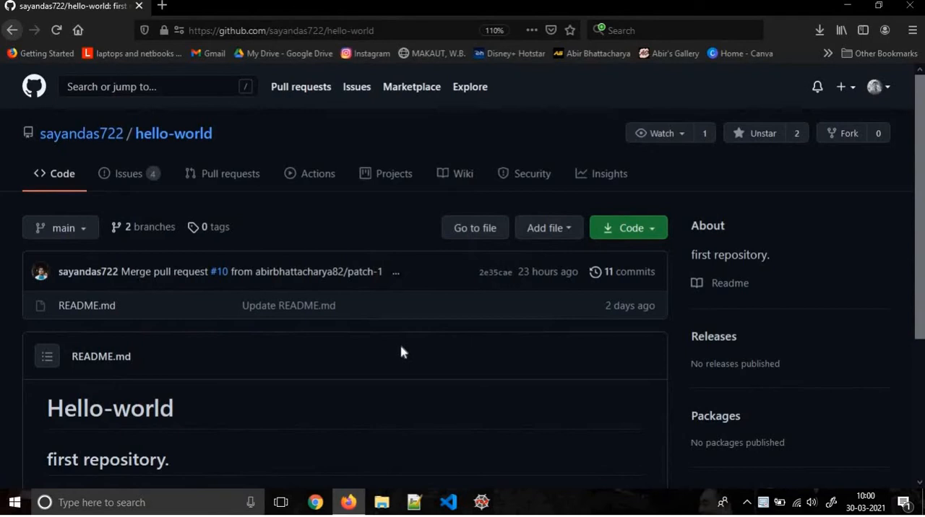
pyautogui.moveTo(355, 349)
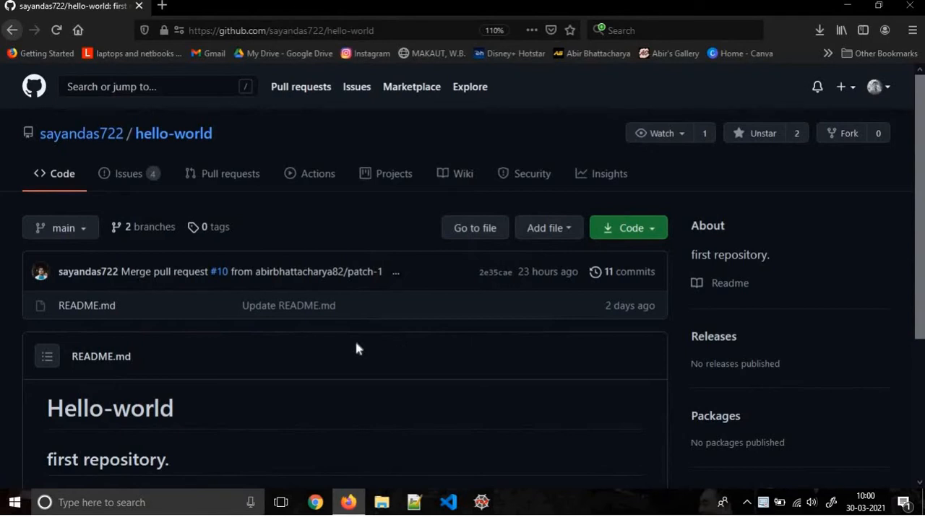
# Open the upstream hello-world Issues list showing the QBASIC, Java, Python and C issues.
pyautogui.scroll(-3)
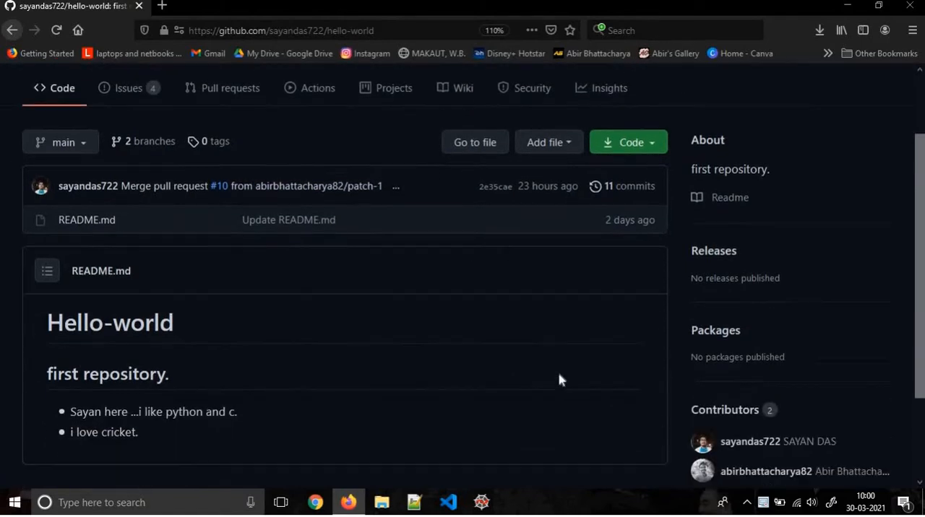
pyautogui.scroll(3)
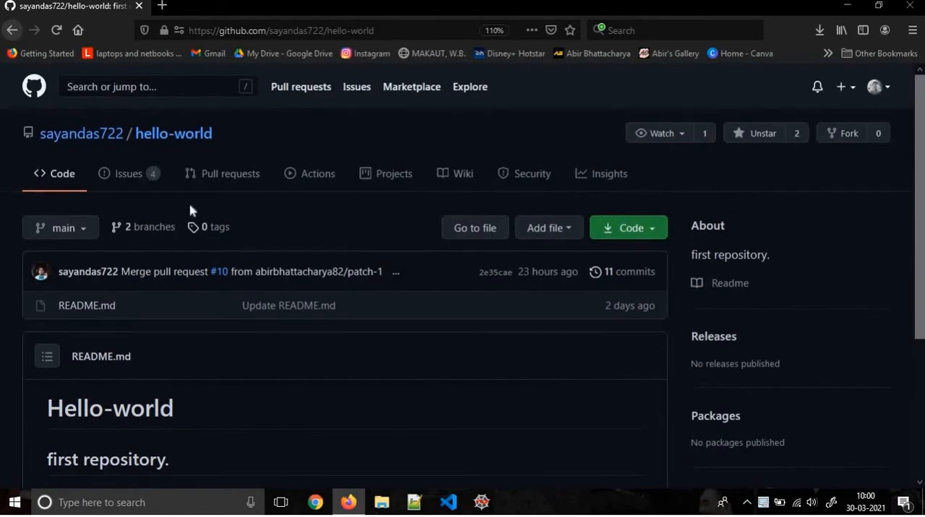
pyautogui.click(128, 173)
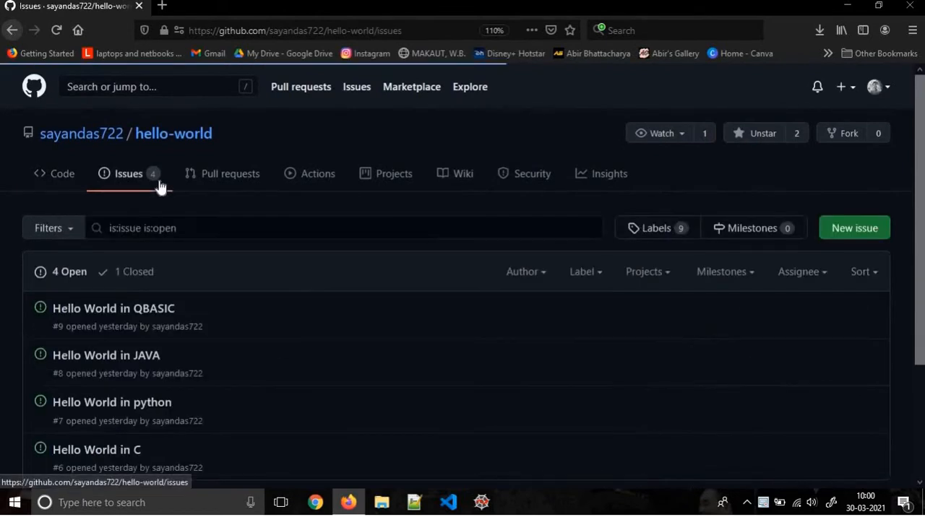
pyautogui.moveTo(300, 361)
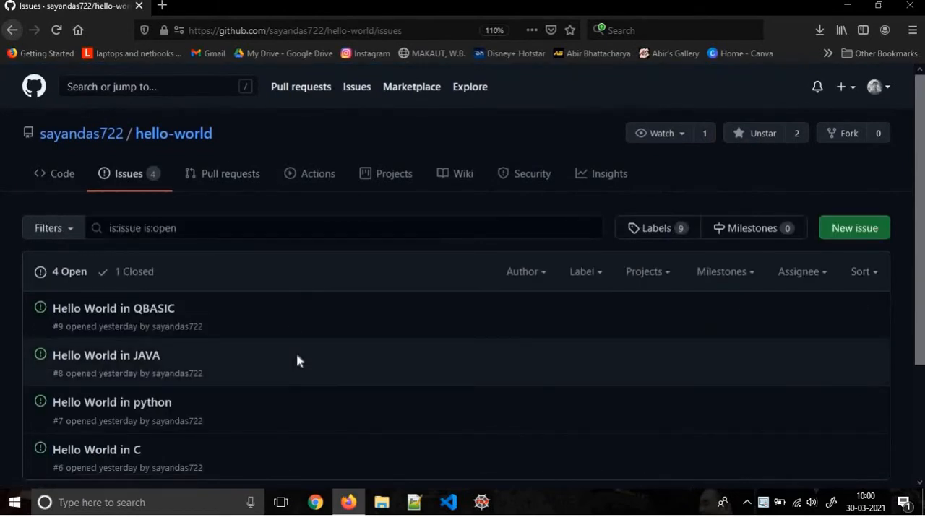
pyautogui.scroll(-3)
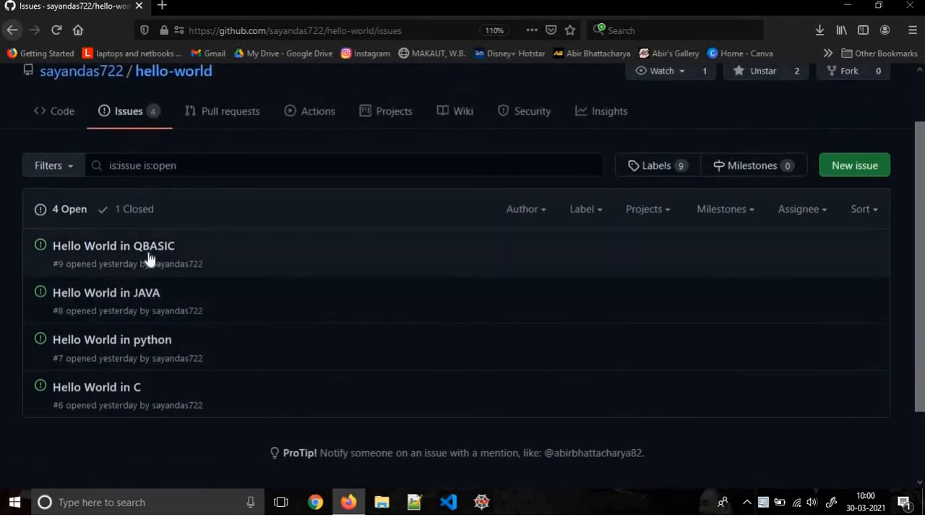
pyautogui.moveTo(145, 336)
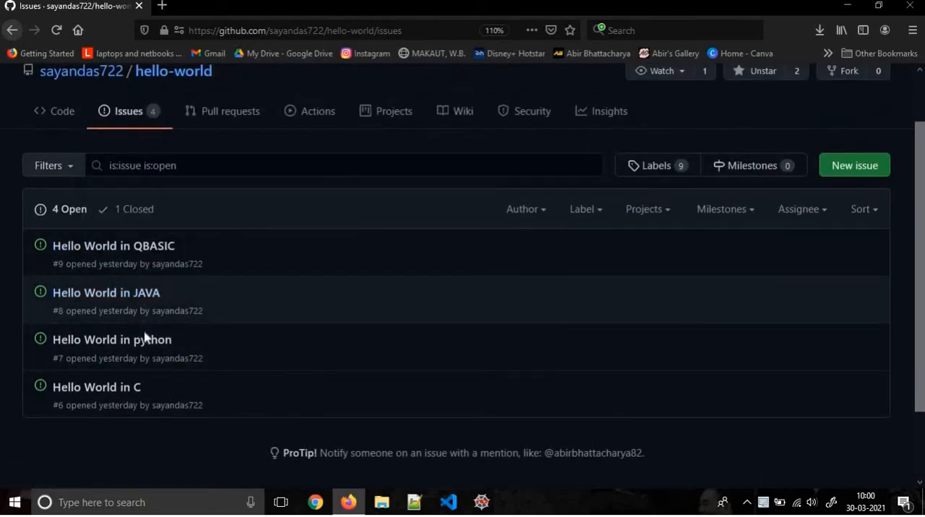
pyautogui.moveTo(96, 388)
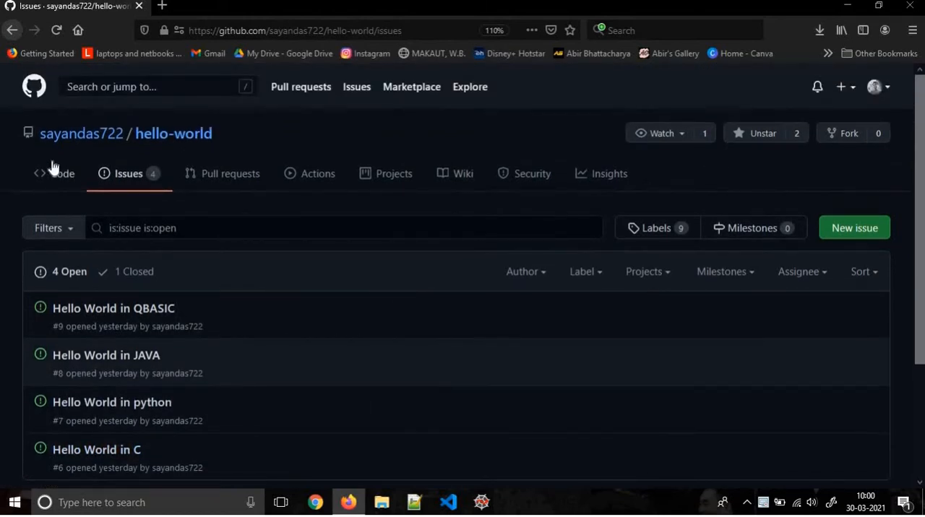
# Fork the hello-world repository into your personal GitHub account.
pyautogui.click(62, 173)
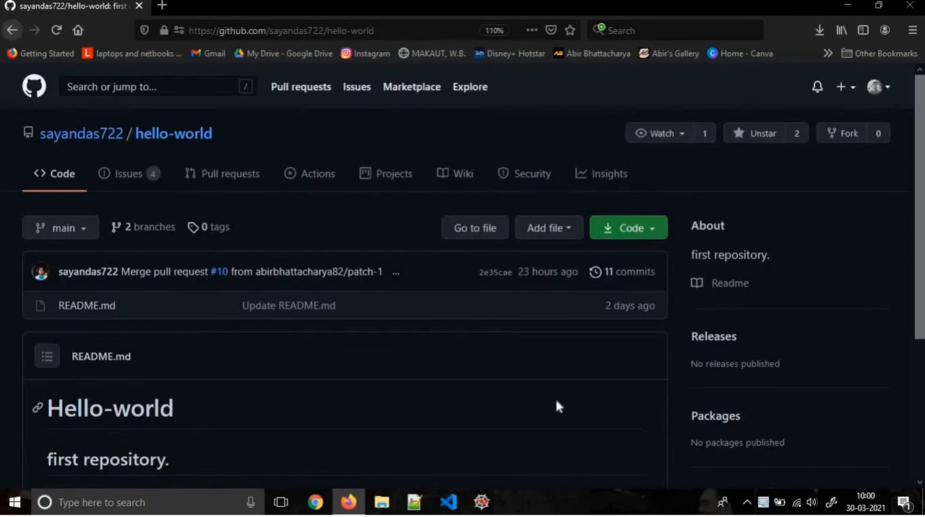
pyautogui.moveTo(621, 411)
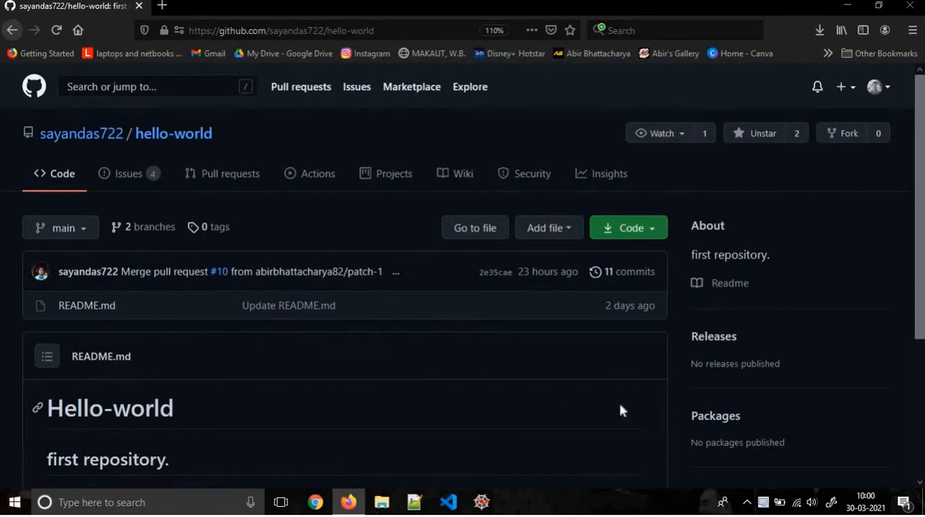
pyautogui.moveTo(848, 133)
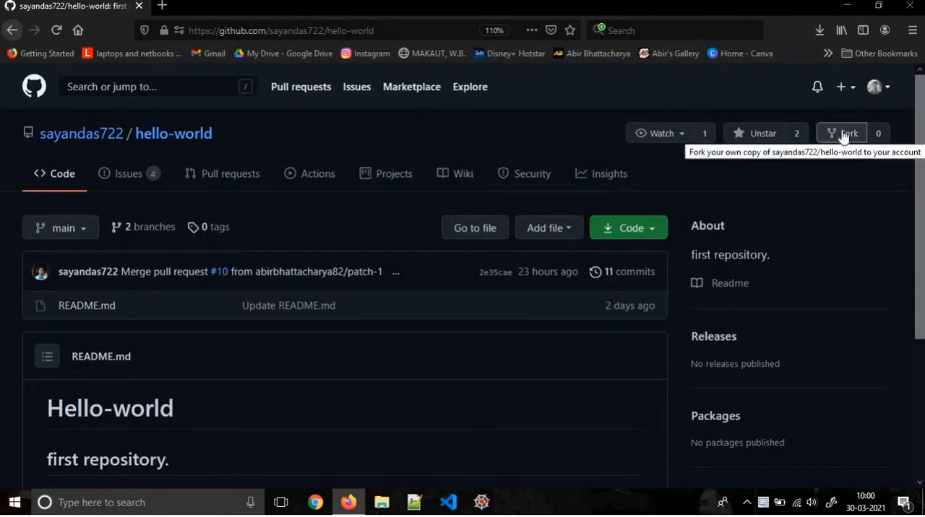
pyautogui.click(845, 133)
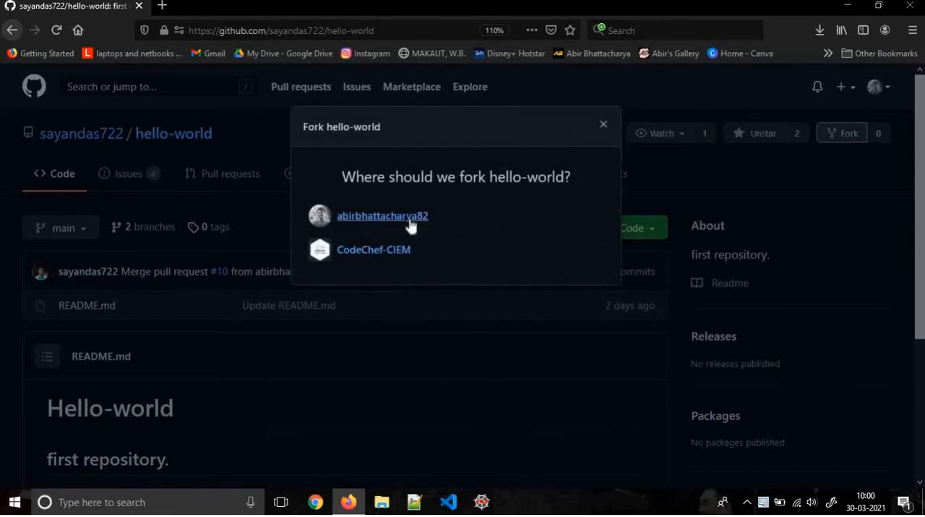
pyautogui.click(382, 215)
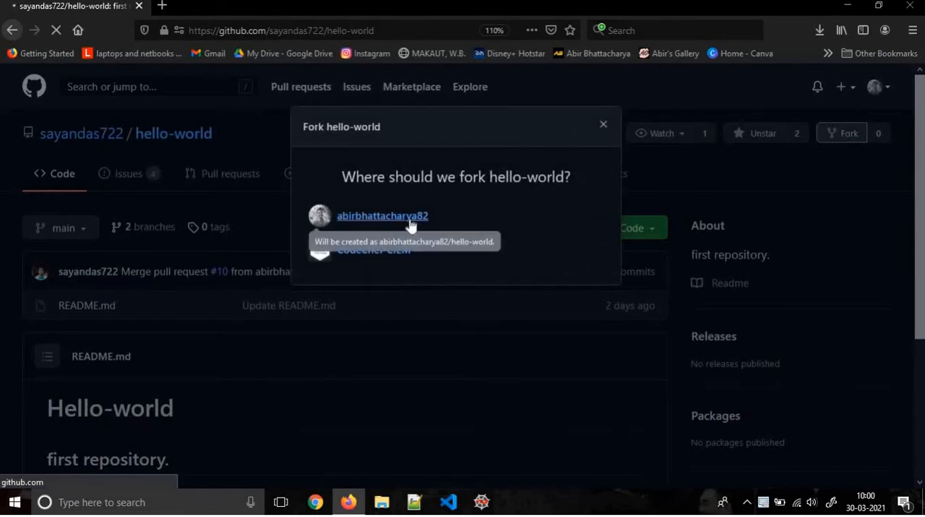
pyautogui.click(381, 216)
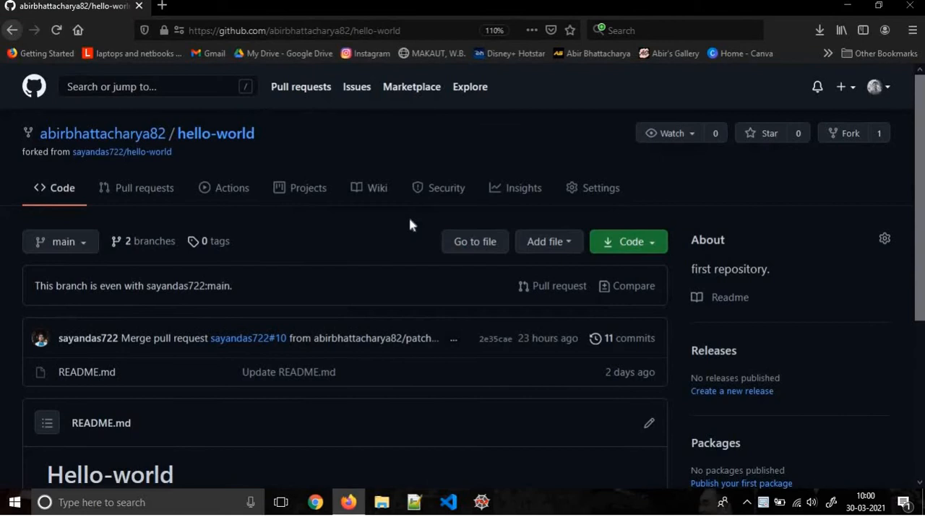
pyautogui.click(628, 241)
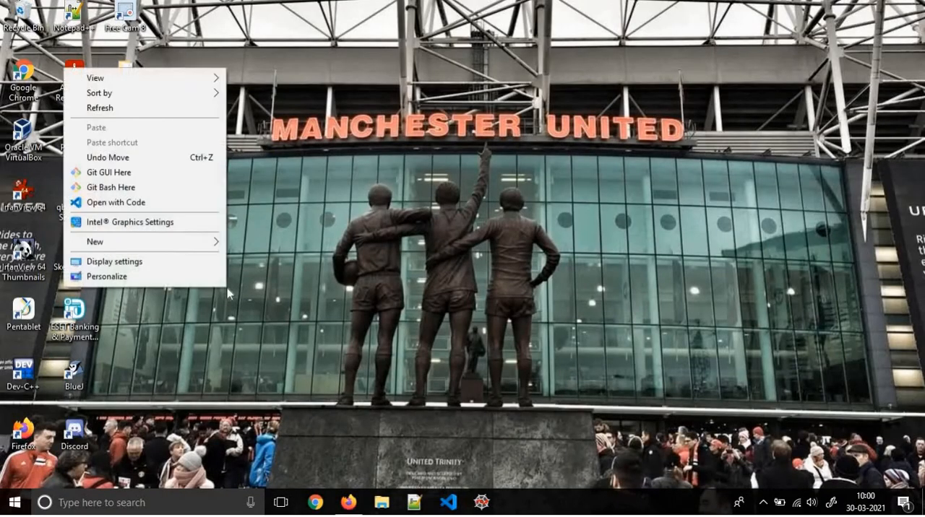
pyautogui.moveTo(174, 188)
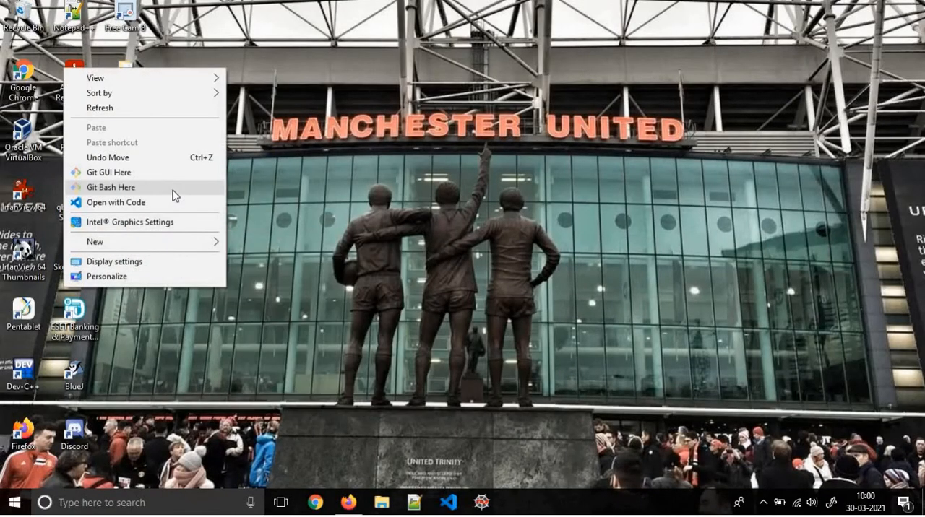
# Open Git Bash on the Desktop and run git clone for the fork.
pyautogui.click(109, 187)
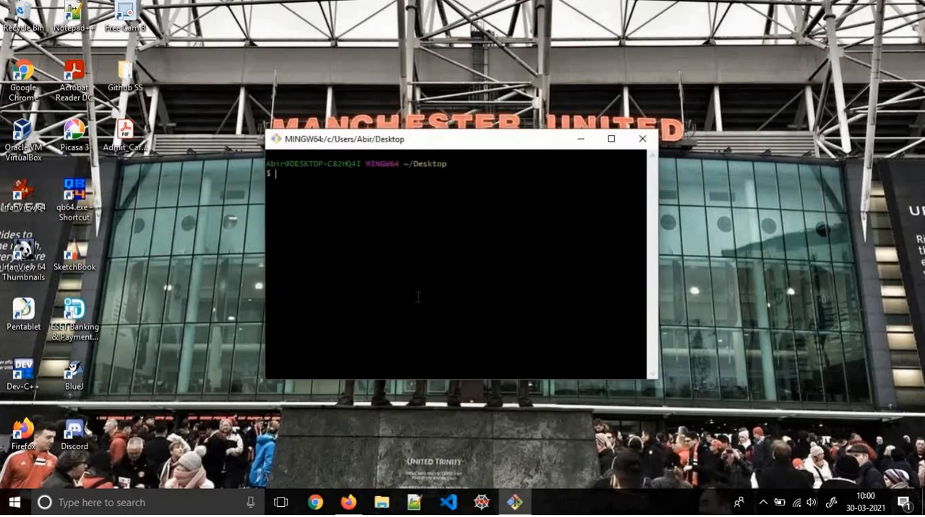
pyautogui.write('git clo')
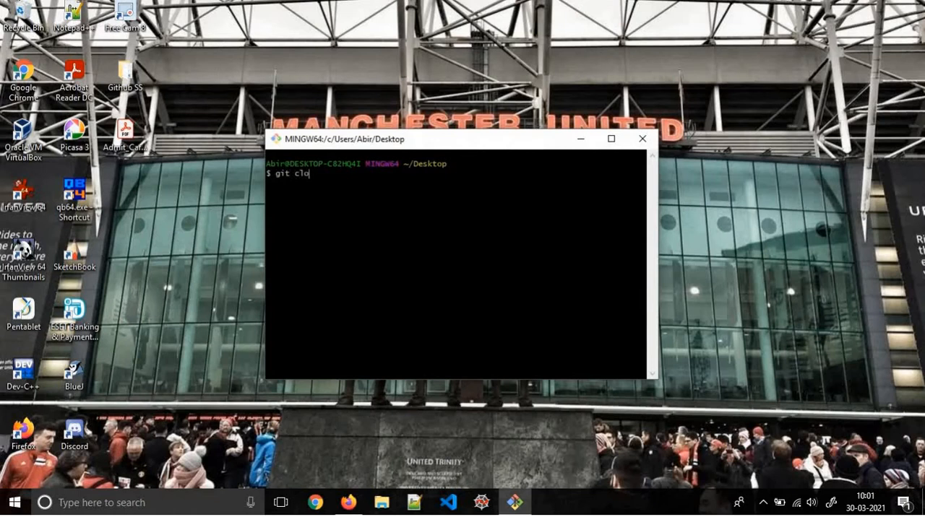
pyautogui.write('ne')
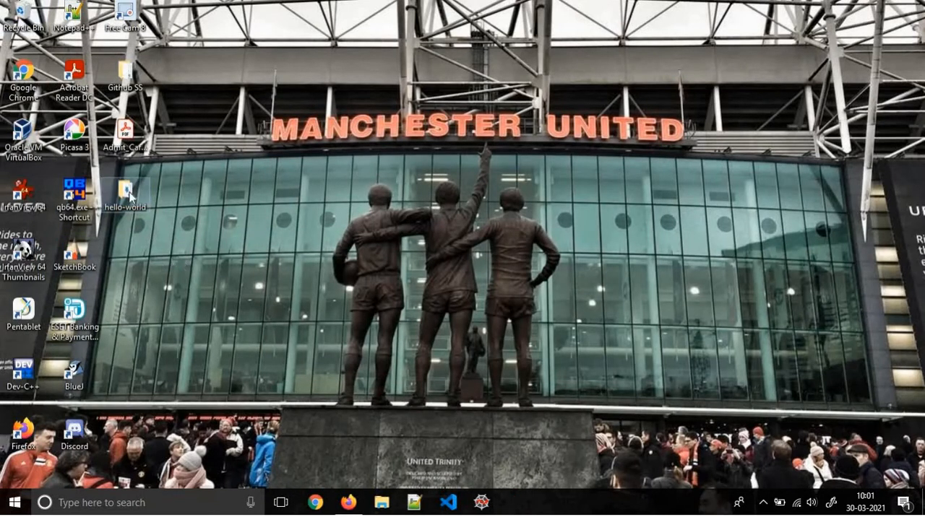
# Open the cloned hello-world folder full screen in File Explorer.
pyautogui.doubleClick(125, 189)
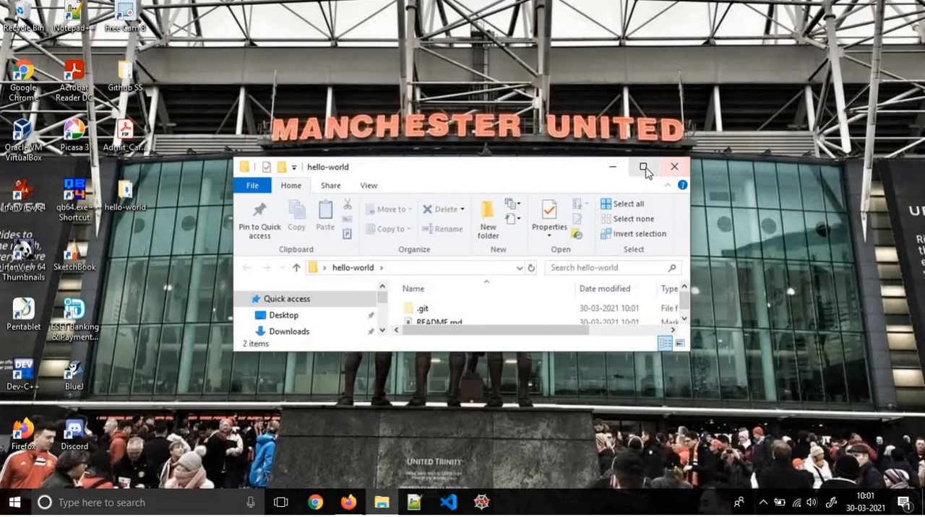
pyautogui.click(643, 166)
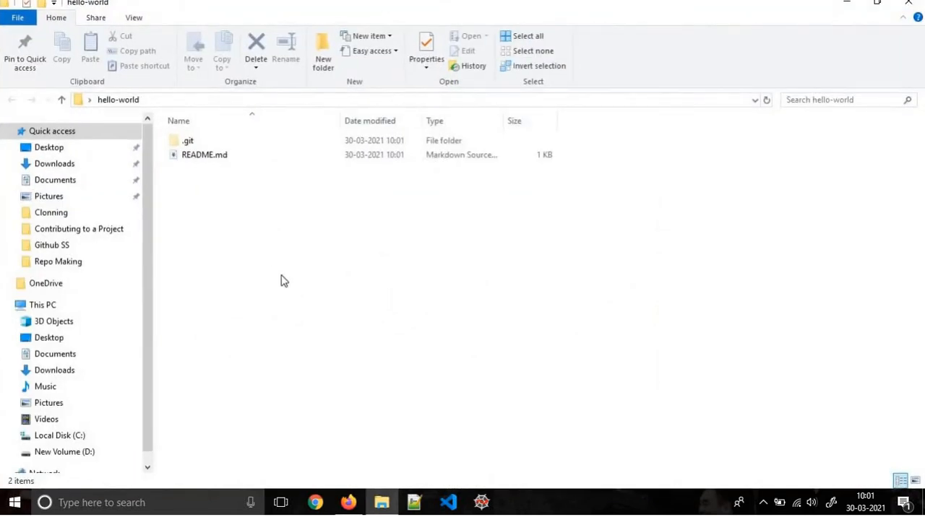
pyautogui.rightClick(284, 280)
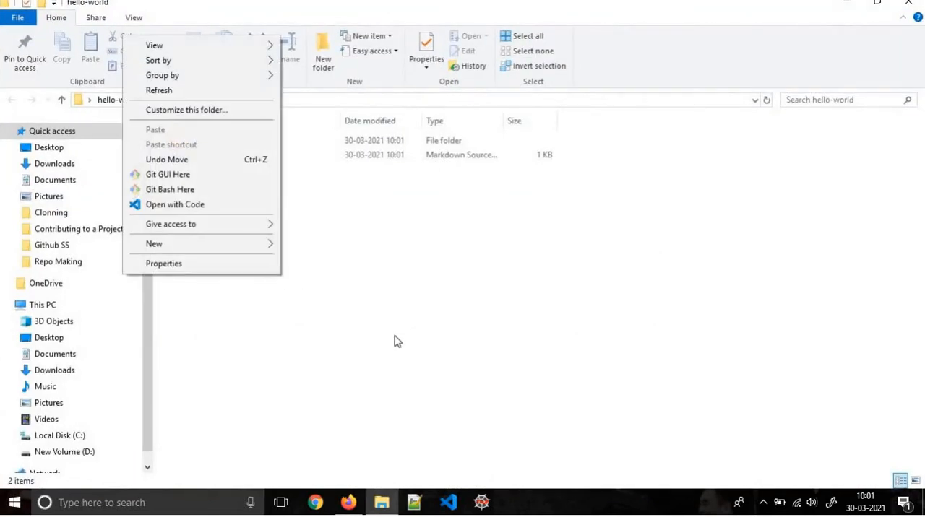
pyautogui.click(476, 310)
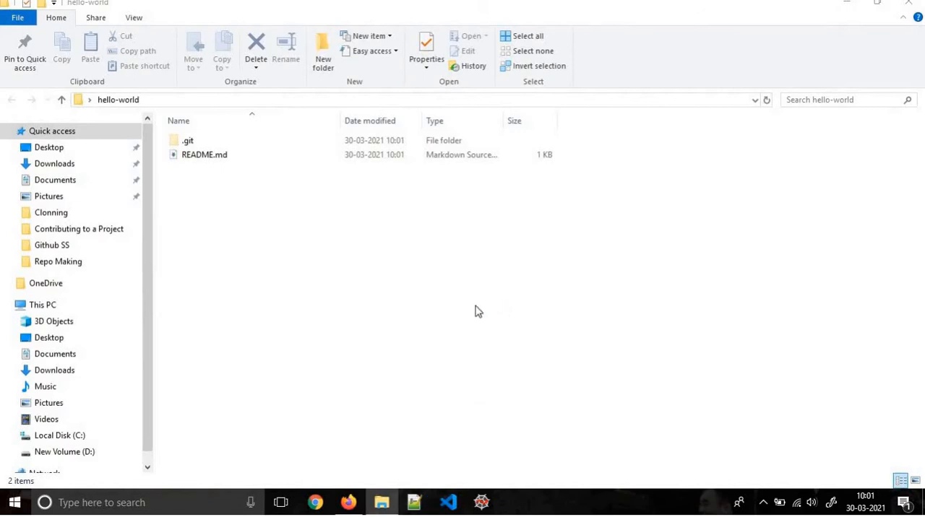
# Review the Python, C and QBASIC solution files in a maximized Notepad++.
pyautogui.click(413, 502)
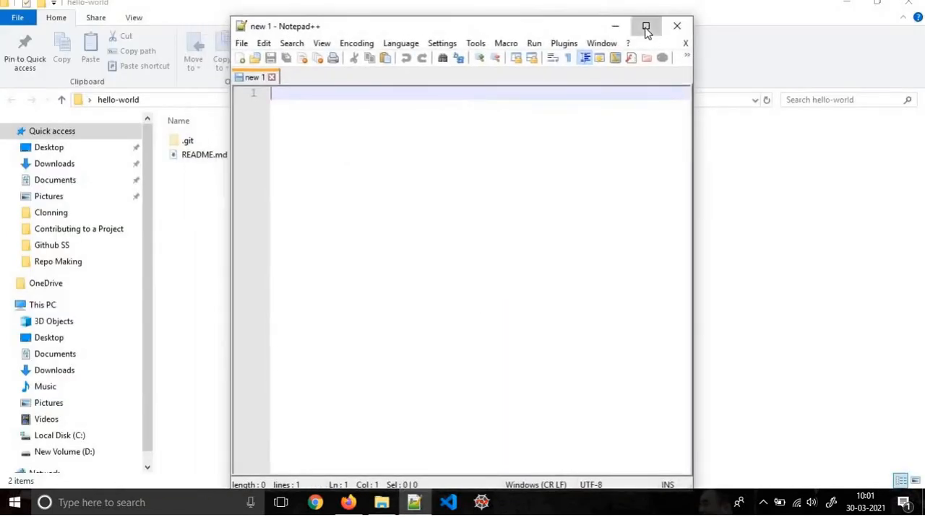
pyautogui.click(645, 26)
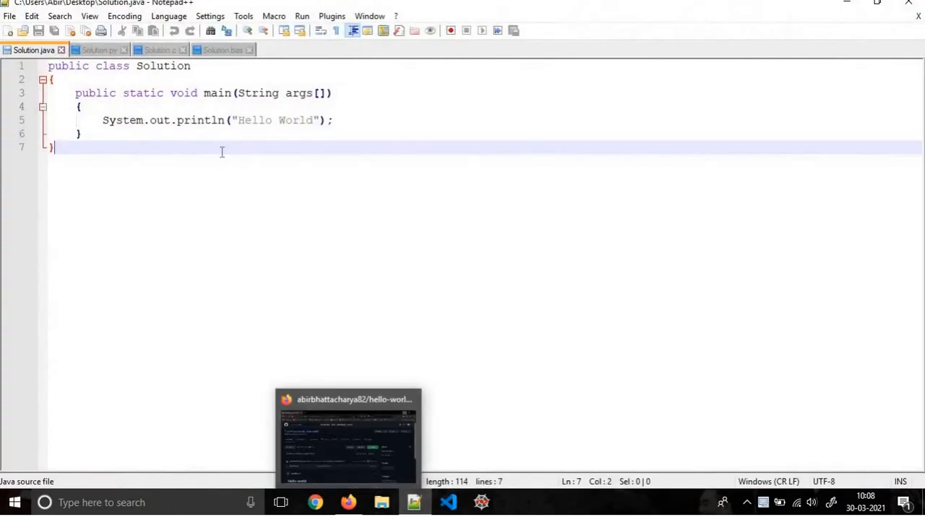
pyautogui.click(99, 50)
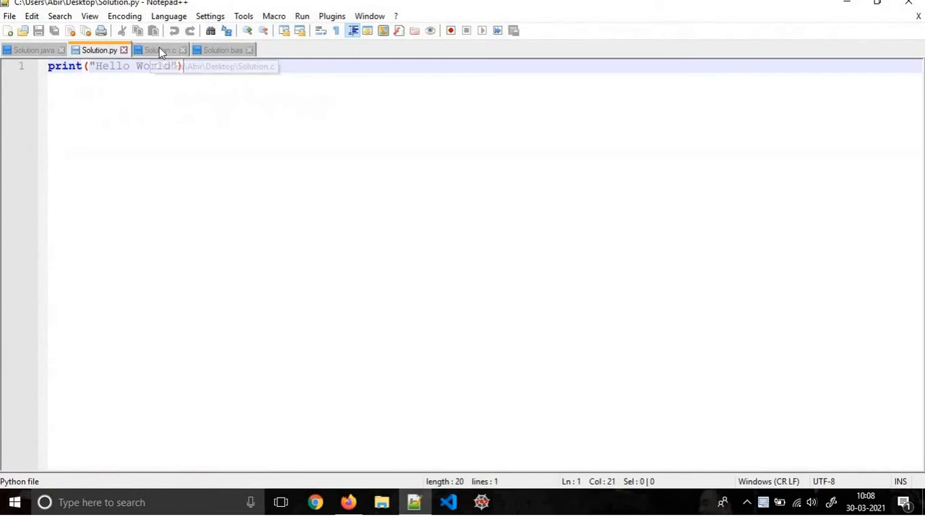
pyautogui.click(223, 50)
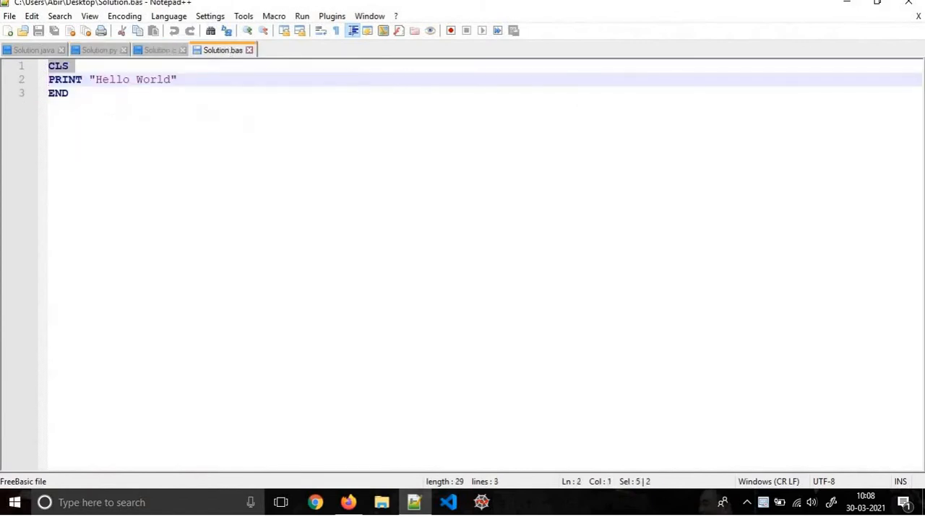
pyautogui.click(845, 3)
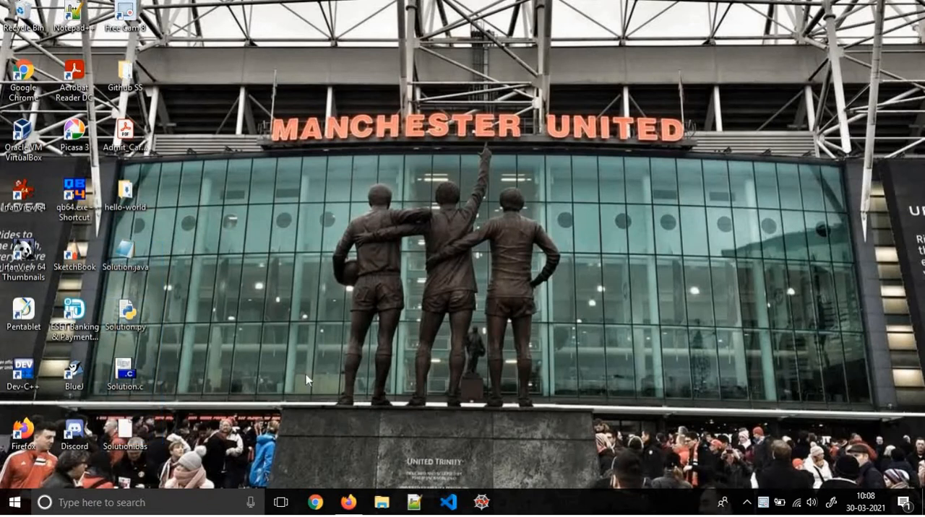
# Paste Solution.bas, Solution.java, Solution.py and Solution.c into the hello-world folder.
pyautogui.doubleClick(125, 190)
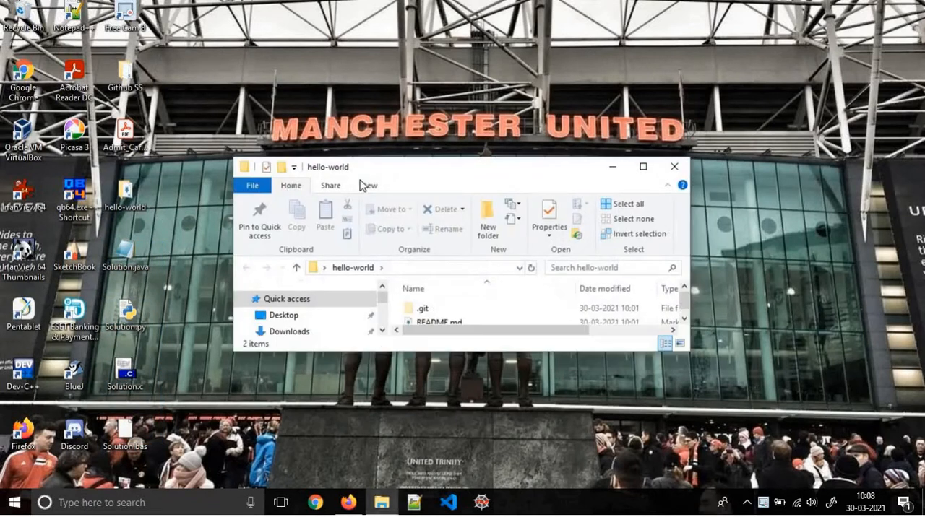
pyautogui.click(641, 166)
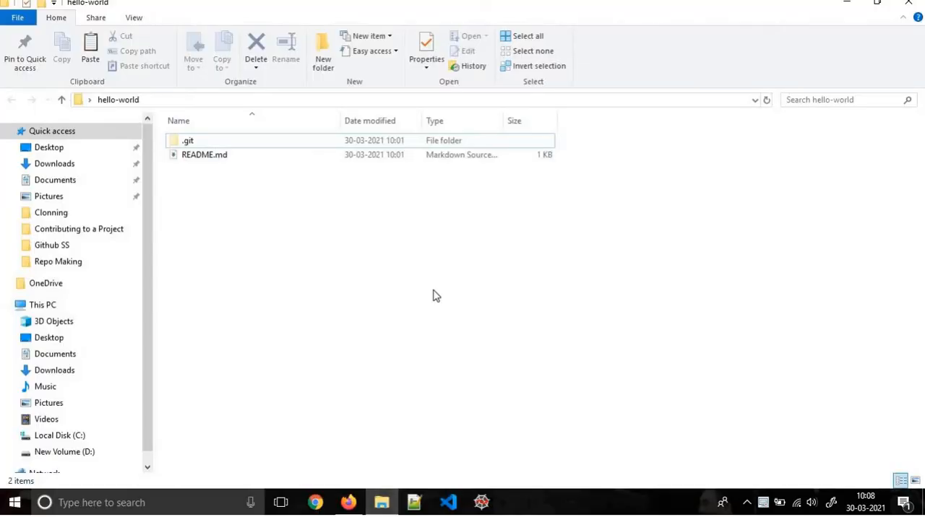
pyautogui.rightClick(435, 295)
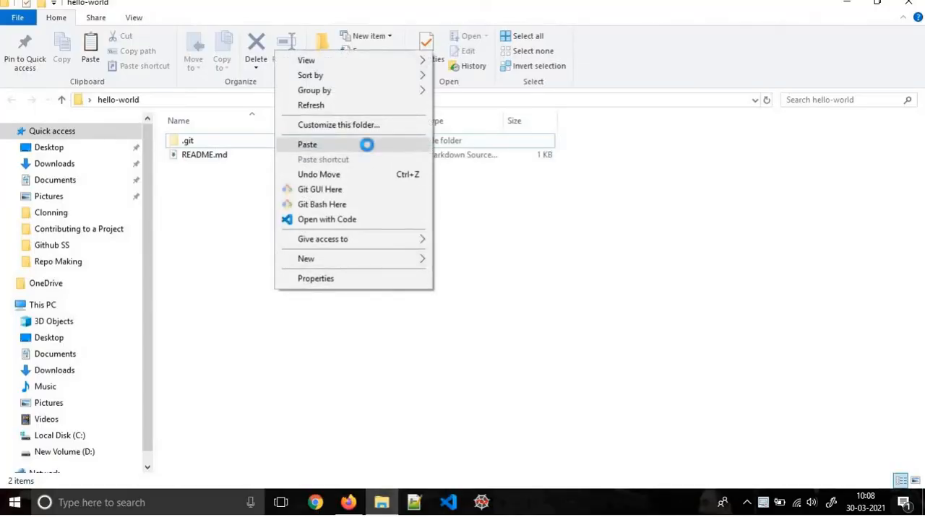
pyautogui.click(307, 144)
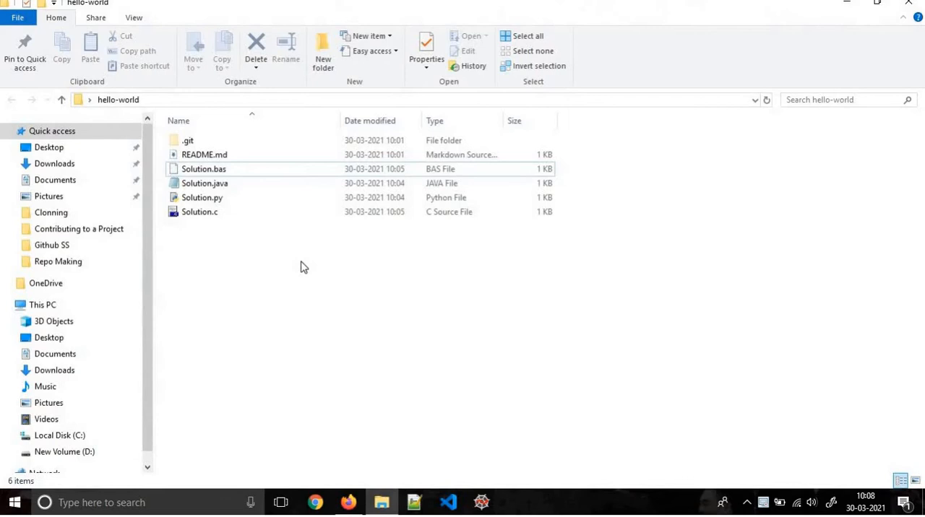
# Open Git Bash in hello-world and stage all files with git add.
pyautogui.doubleClick(203, 168)
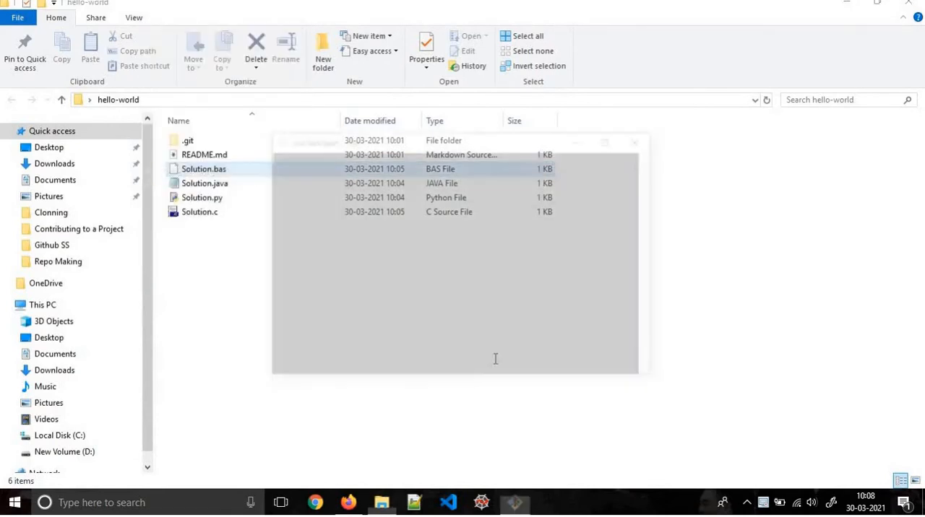
pyautogui.click(514, 502)
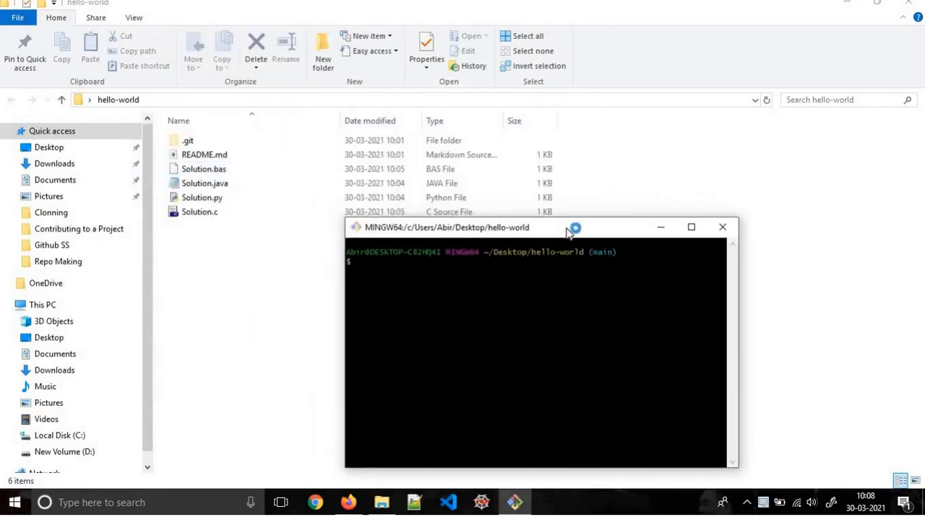
pyautogui.moveTo(447, 226); pyautogui.dragTo(401, 108)
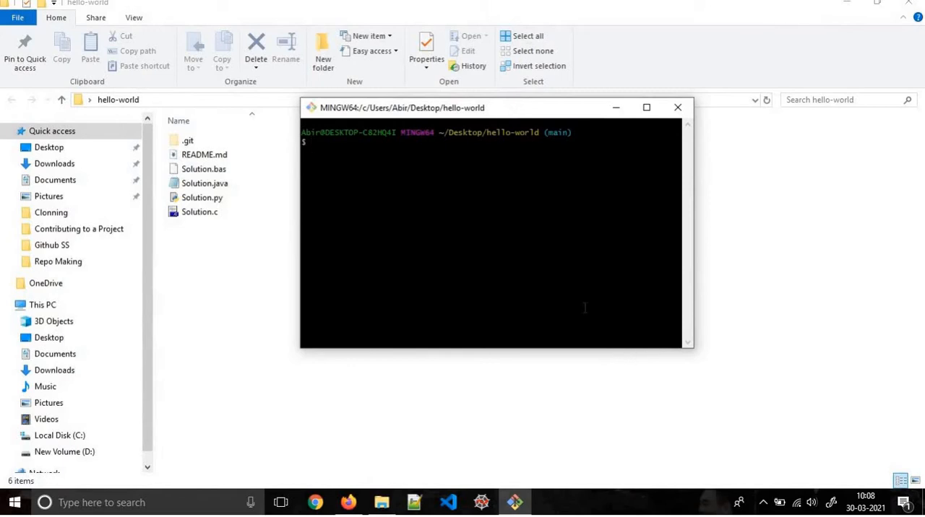
pyautogui.write('git a')
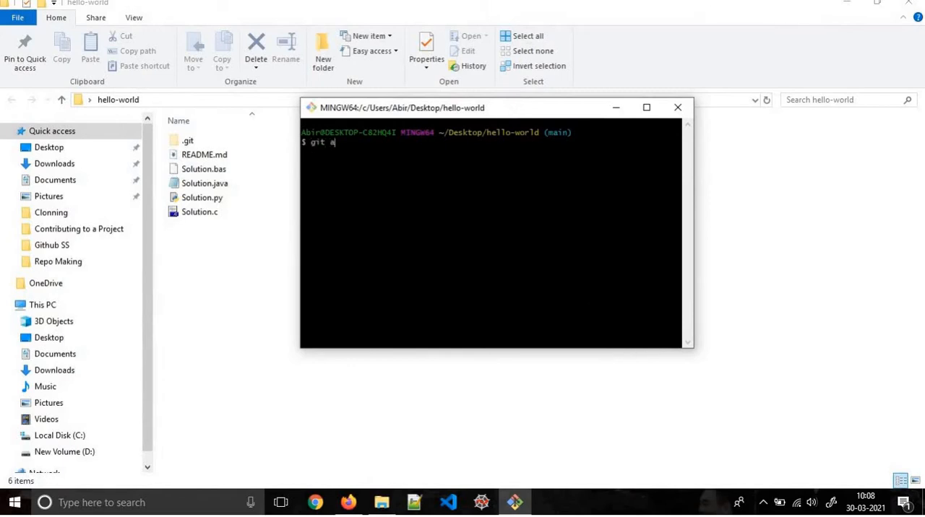
pyautogui.press('Return')
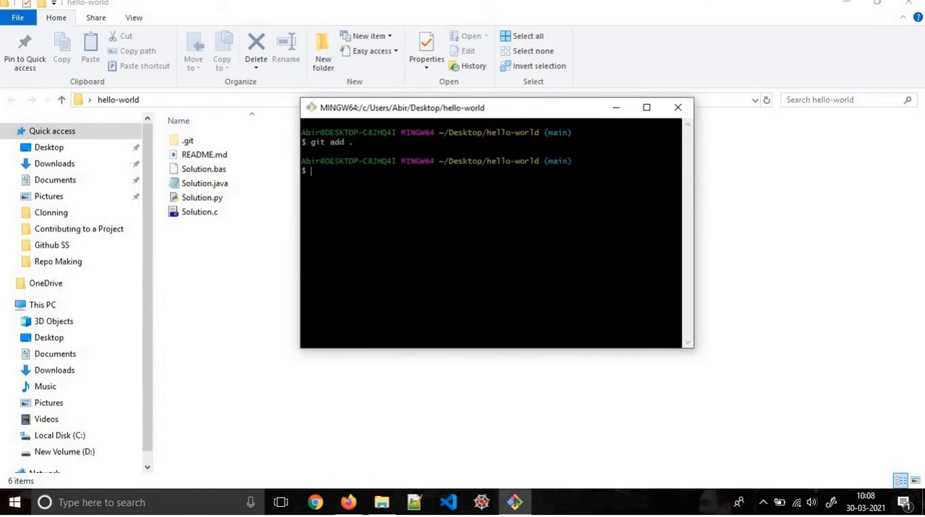
# Commit the staged files with the message "Issue Resolving Commits".
pyautogui.write('git co')
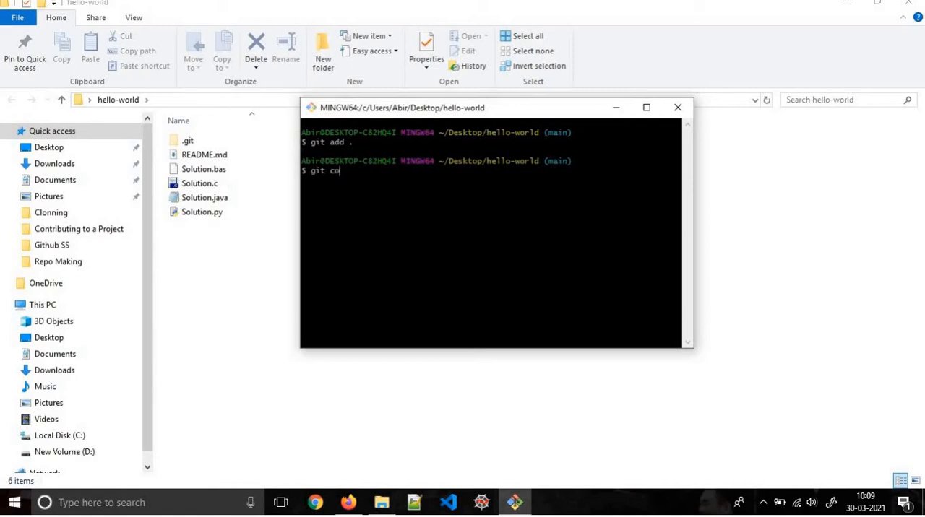
pyautogui.write('mmit -m "Issue R')
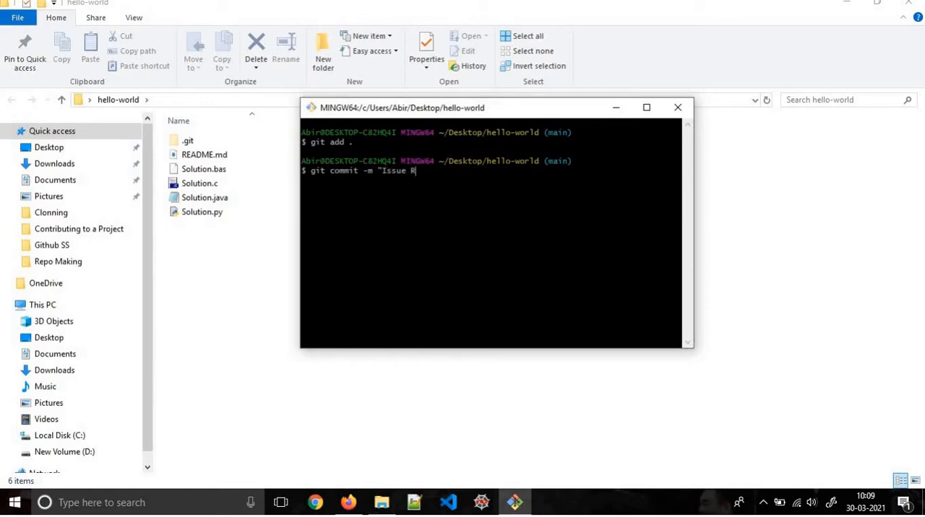
pyautogui.write('esolvinf')
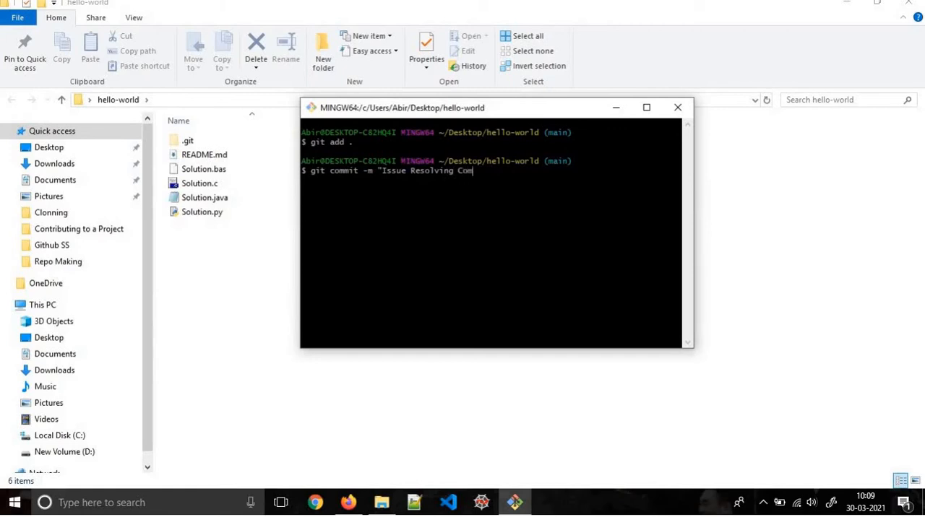
pyautogui.write('mits"')
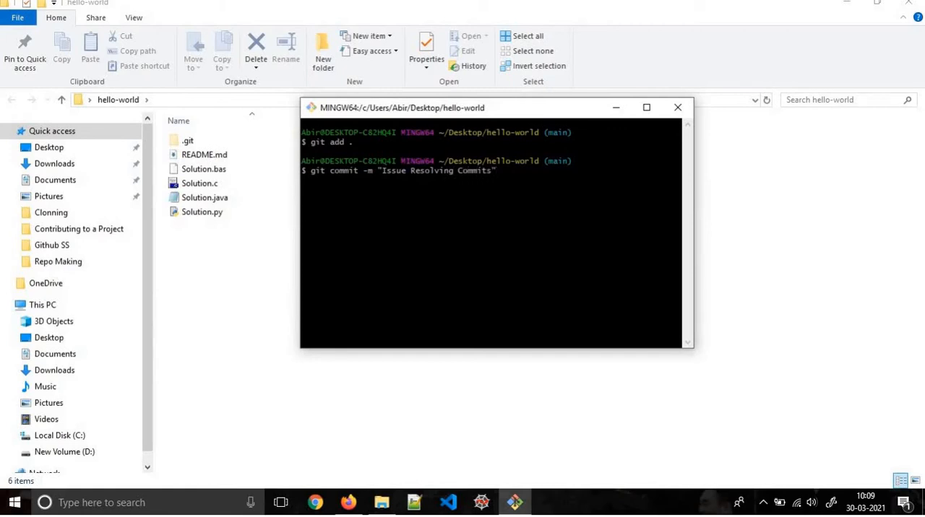
pyautogui.press('Return')
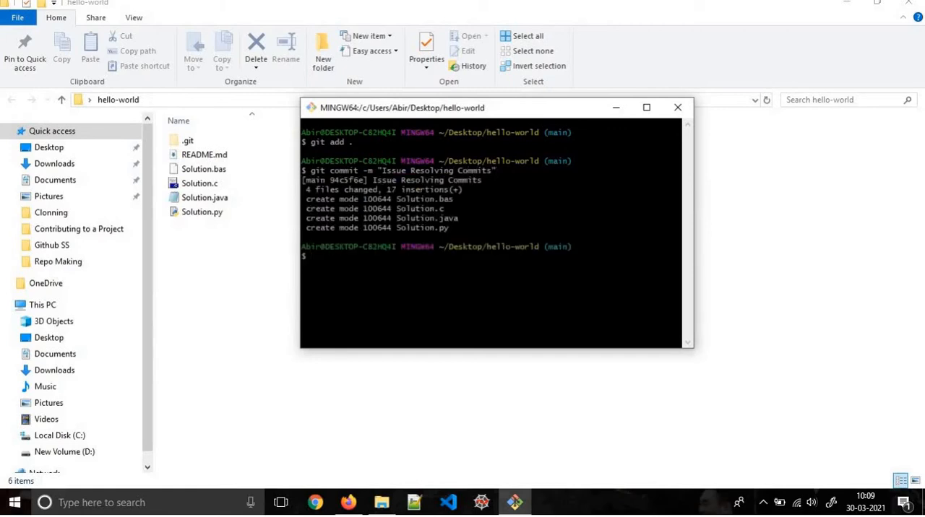
# Push the commit to the GitHub fork with git push.
pyautogui.write('git pus')
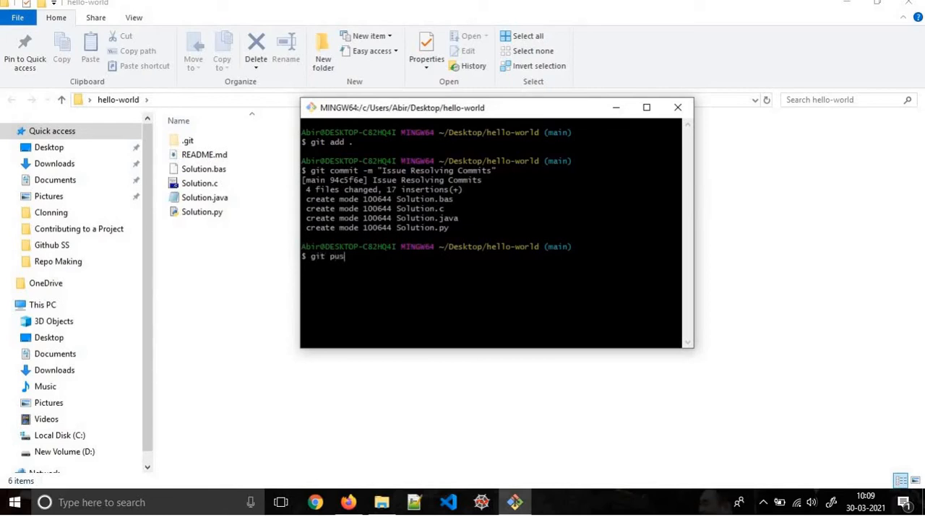
pyautogui.write('h')
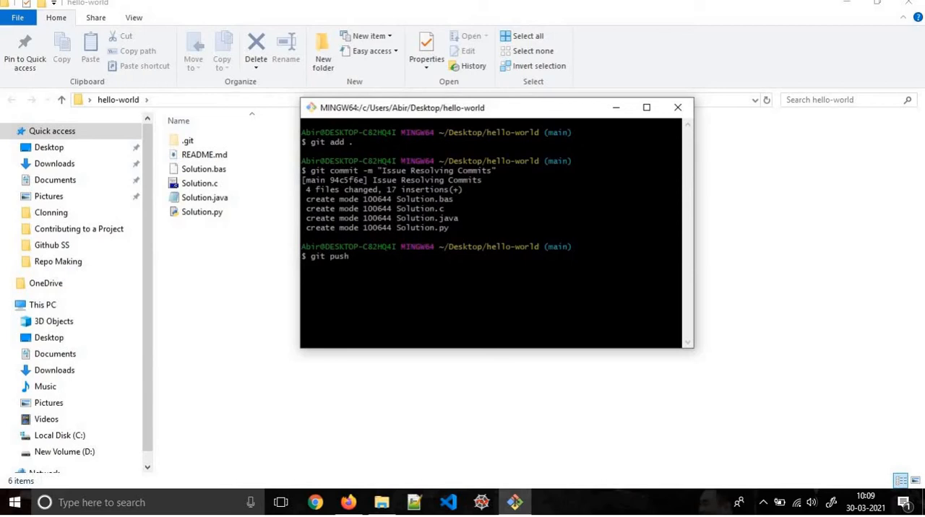
pyautogui.press('Return')
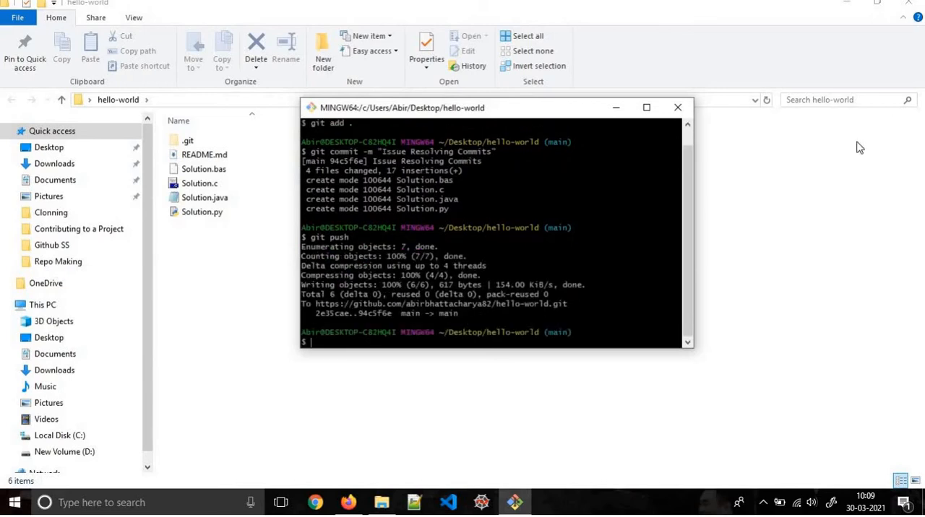
pyautogui.moveTo(616, 107)
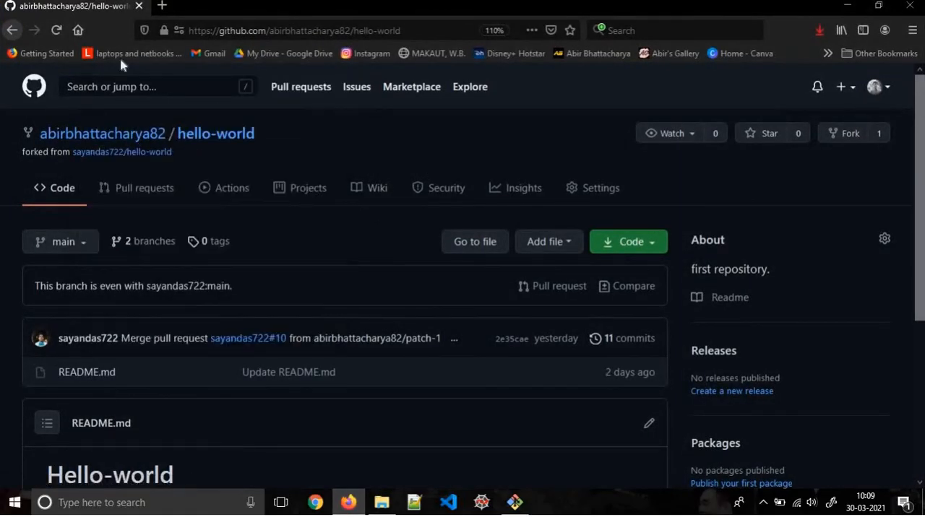
# Reload the fork's page and scroll to check the four new Solution files.
pyautogui.click(308, 188)
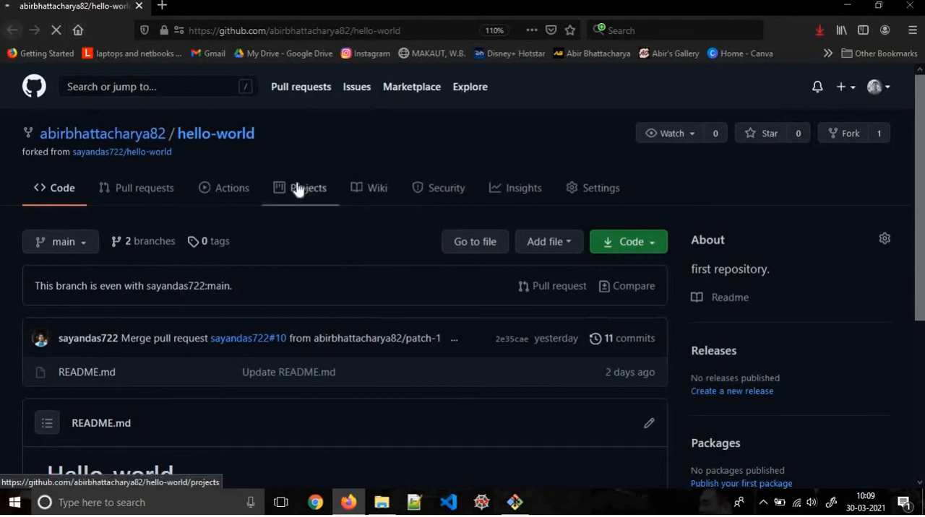
pyautogui.scroll(-3)
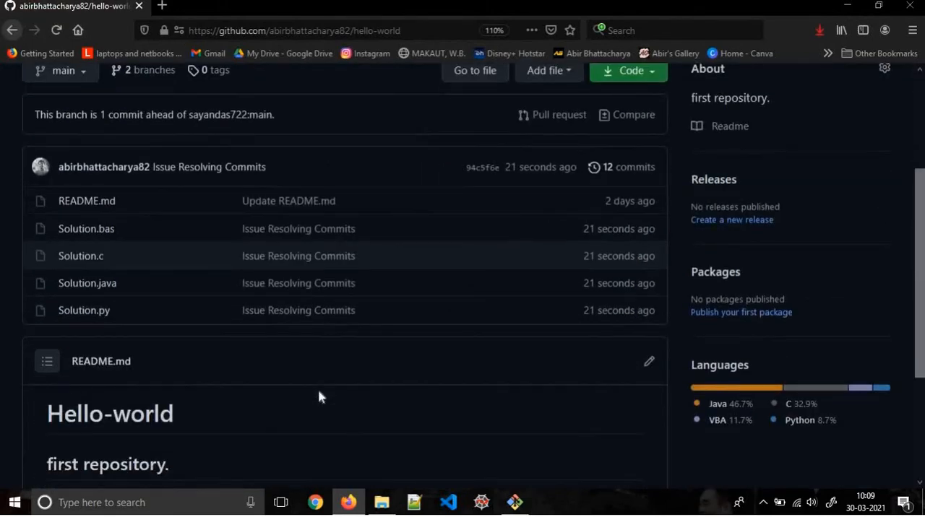
pyautogui.scroll(3)
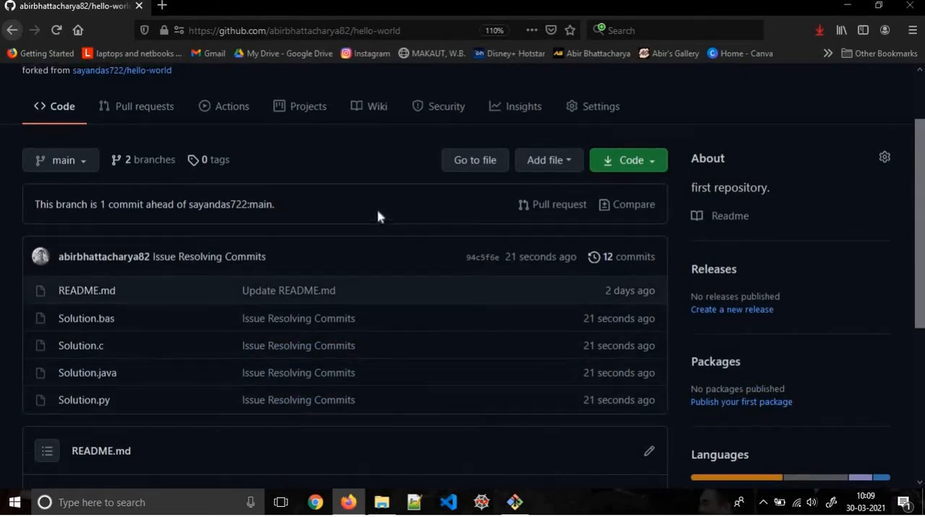
pyautogui.scroll(3)
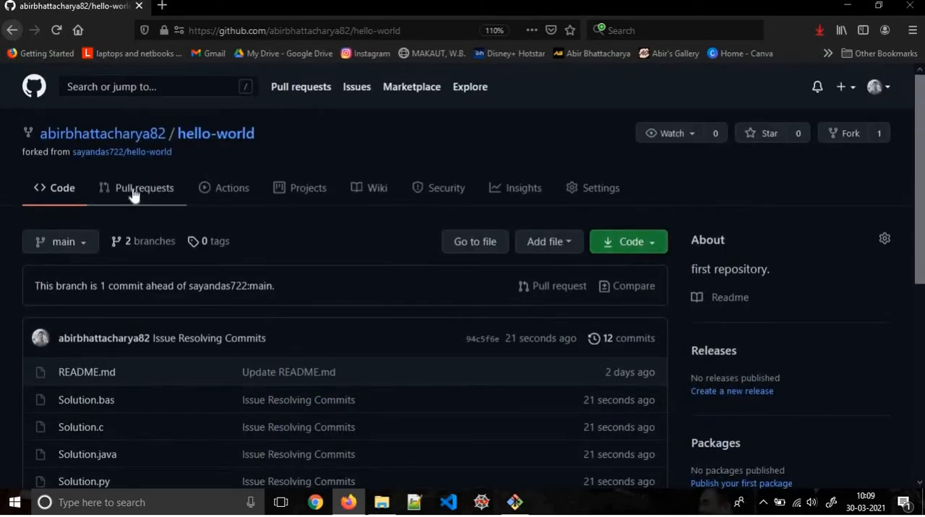
# Start a new pull request comparing the fork's main with upstream main.
pyautogui.click(144, 188)
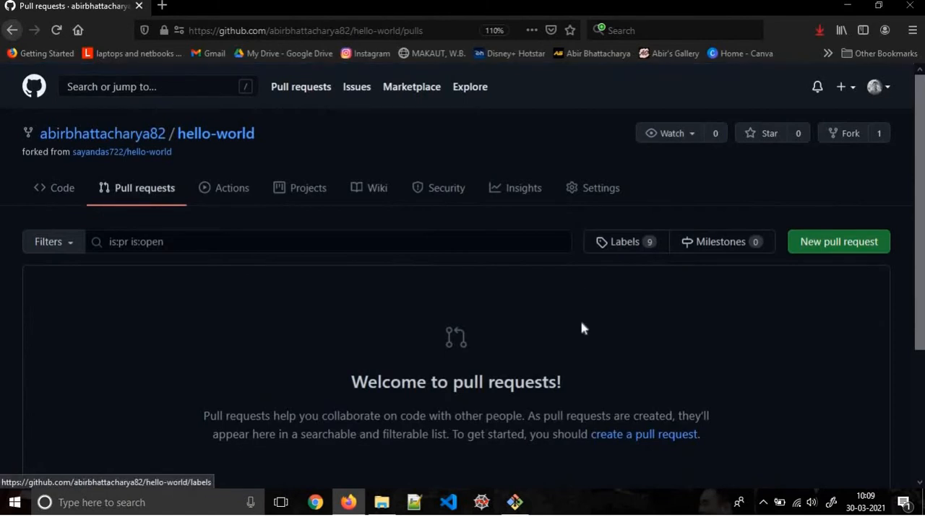
pyautogui.click(838, 241)
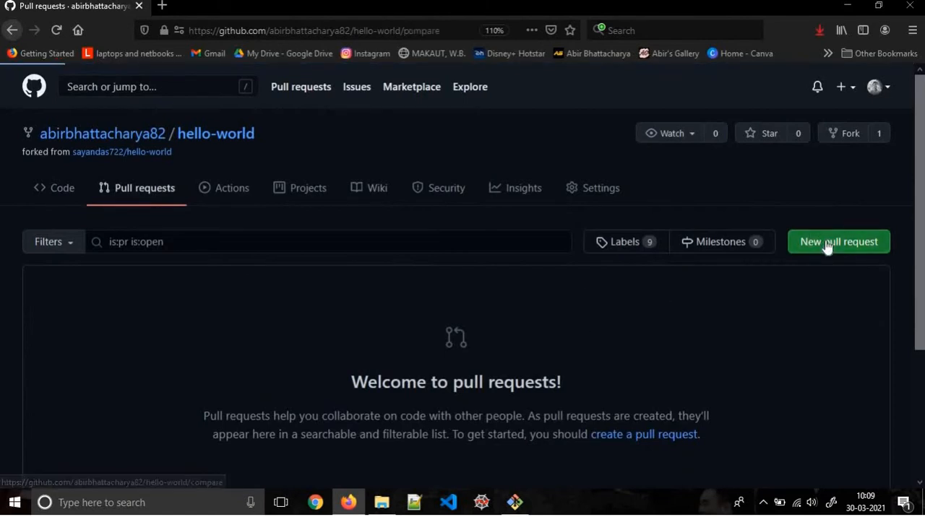
pyautogui.click(838, 241)
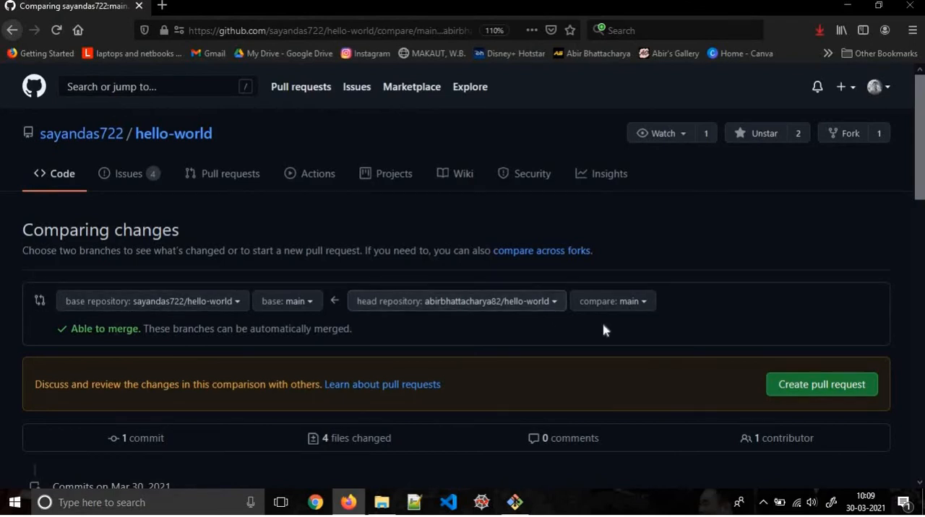
pyautogui.scroll(-3)
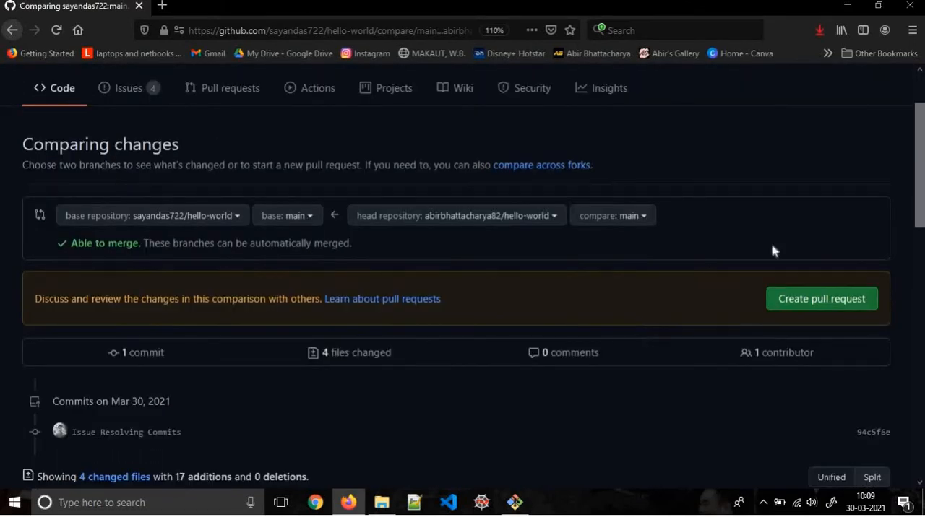
pyautogui.moveTo(822, 299)
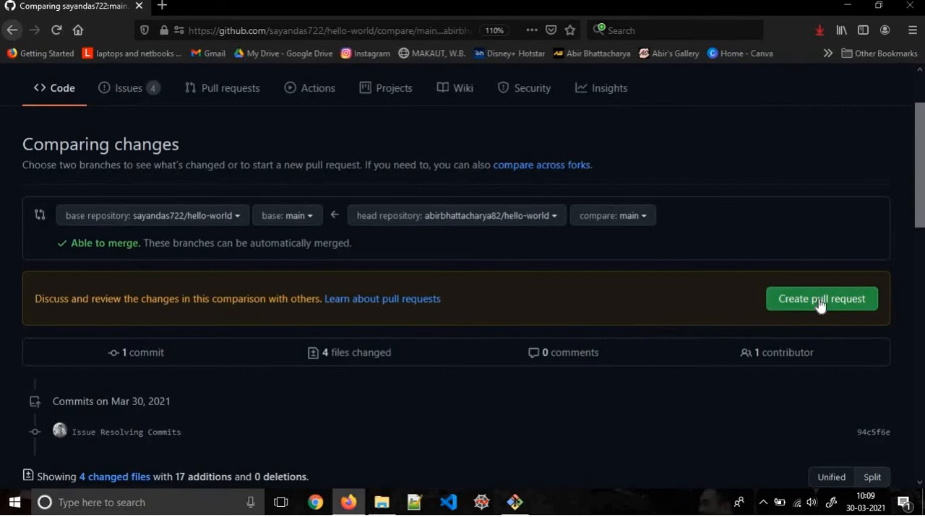
# Write "I have added the four files which will be resolving your issue number" as the description.
pyautogui.click(822, 298)
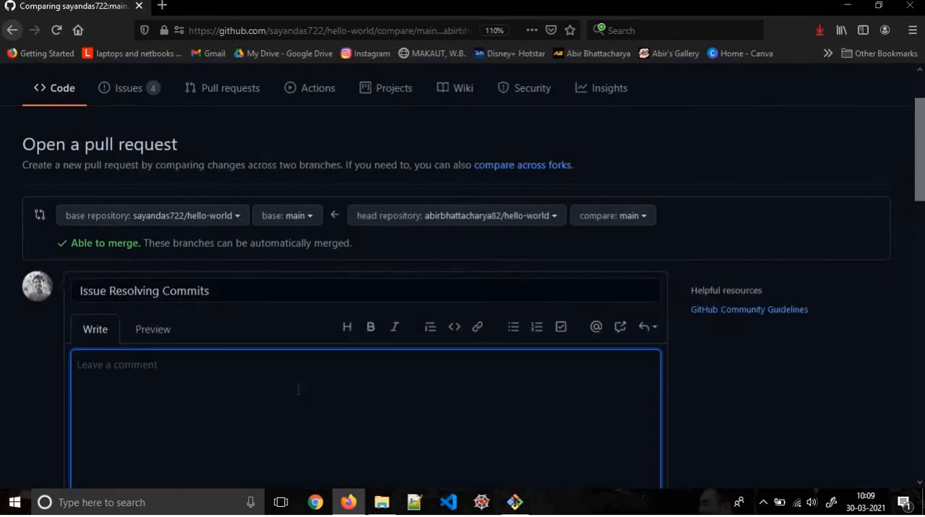
pyautogui.write('I have ad')
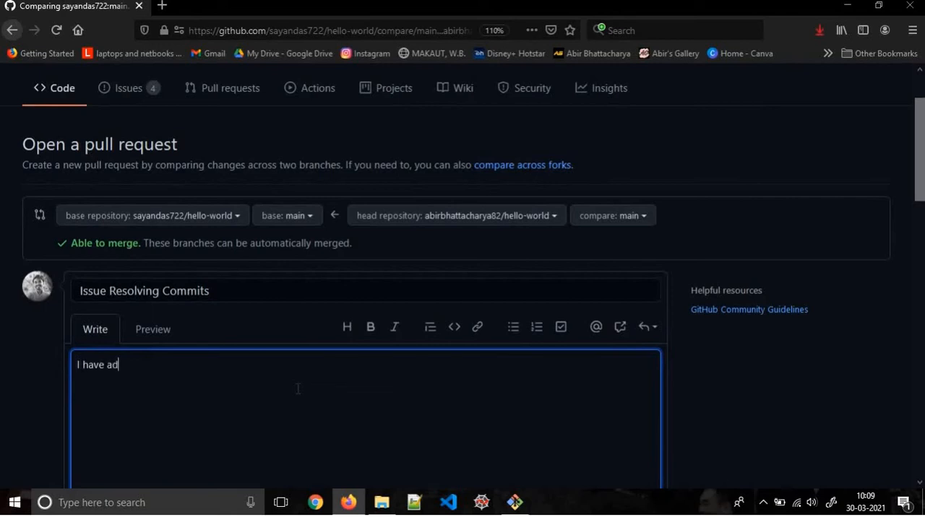
pyautogui.write('ded the four')
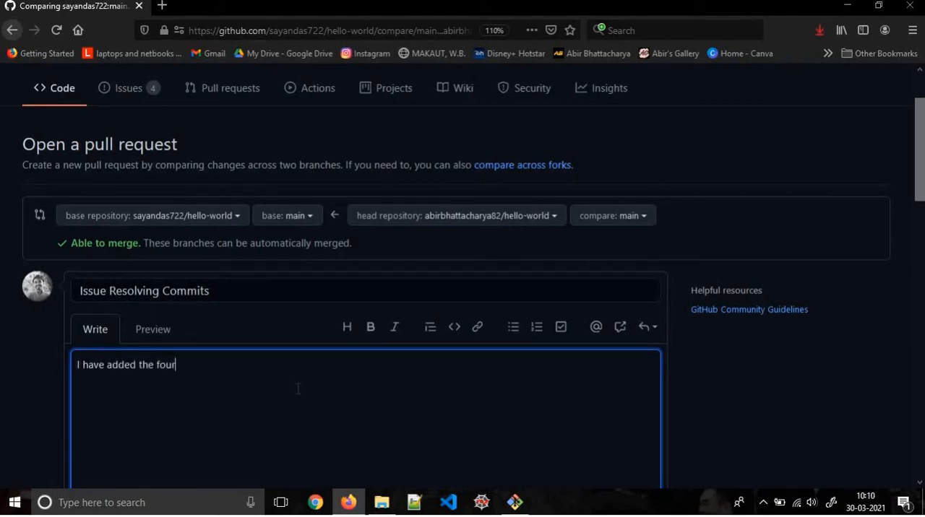
pyautogui.write('files')
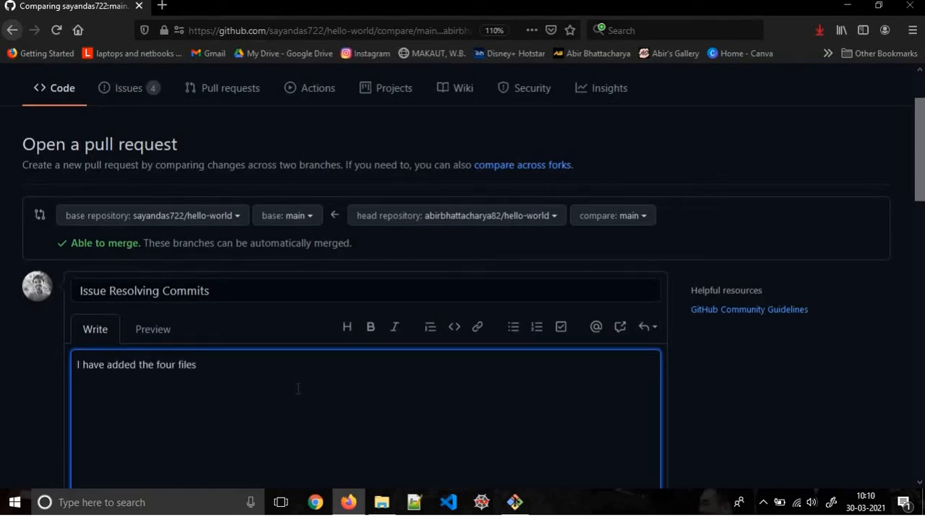
pyautogui.write('which')
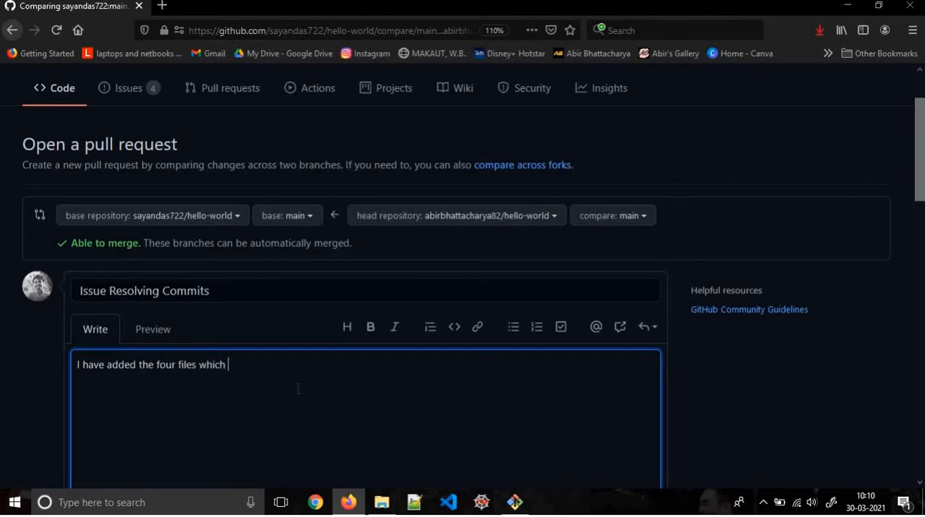
pyautogui.write('will be')
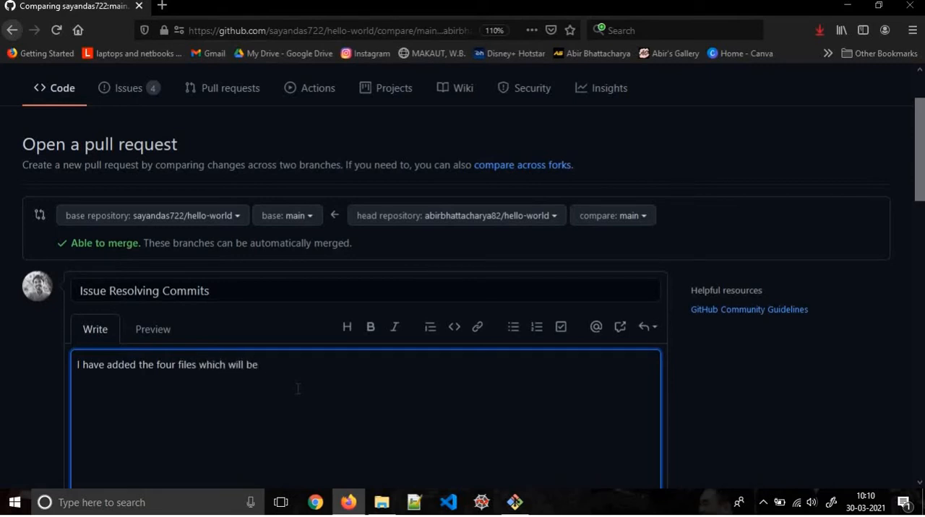
pyautogui.write('resolving')
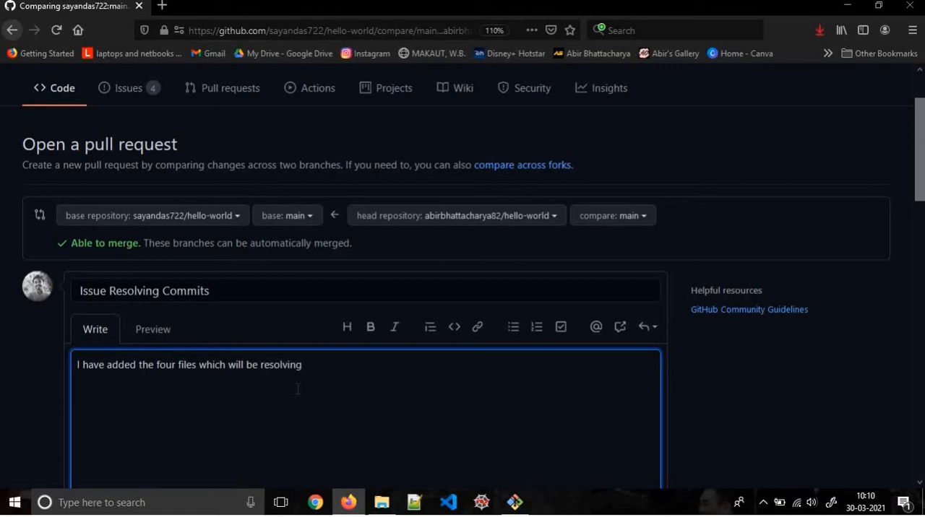
pyautogui.write('your')
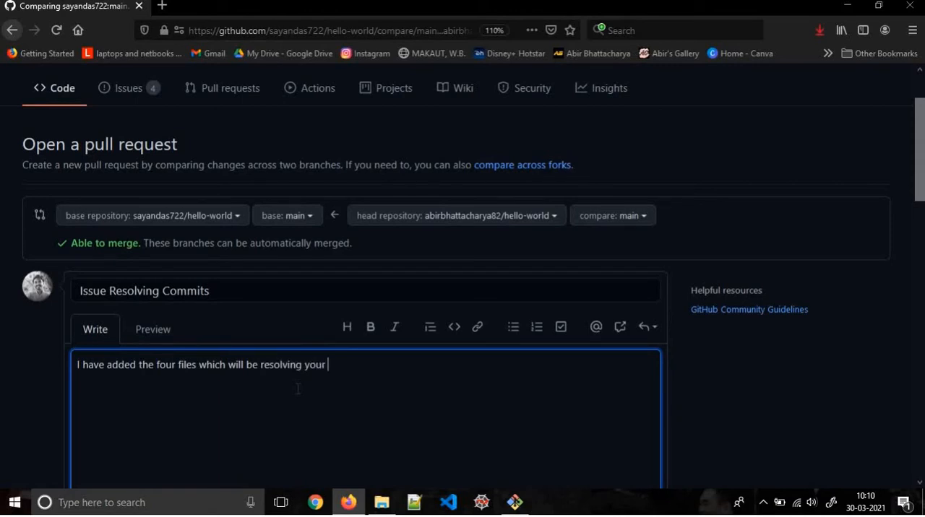
pyautogui.write('issue')
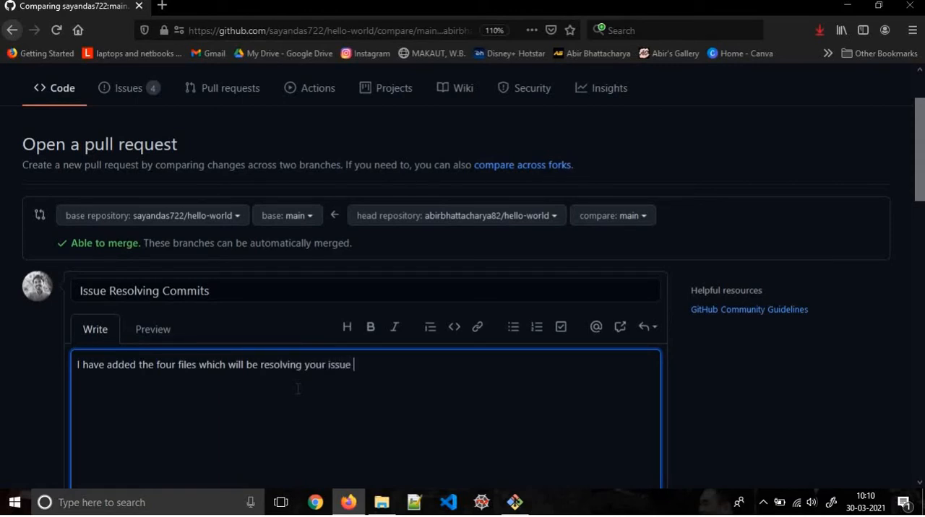
pyautogui.write('number')
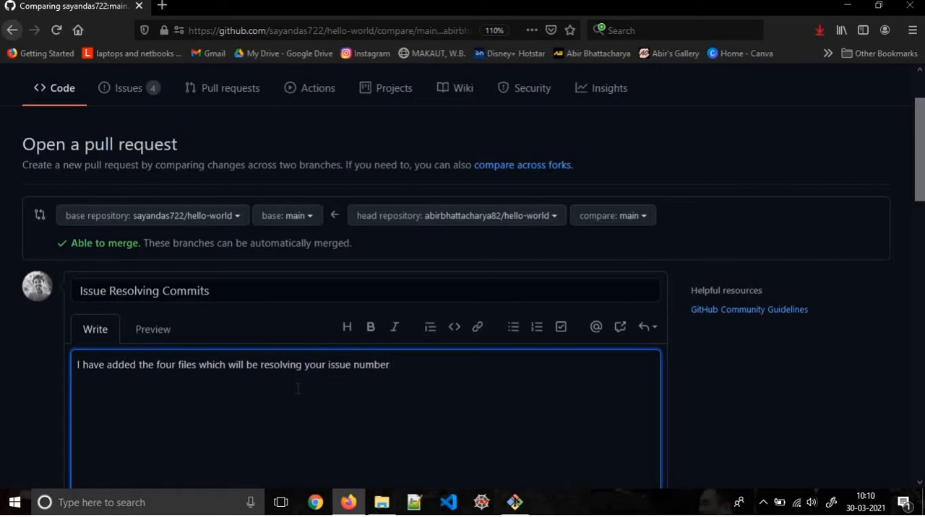
# Reference issues #9, #8 and #7 in the description via # autocomplete.
pyautogui.write('#9 #9')
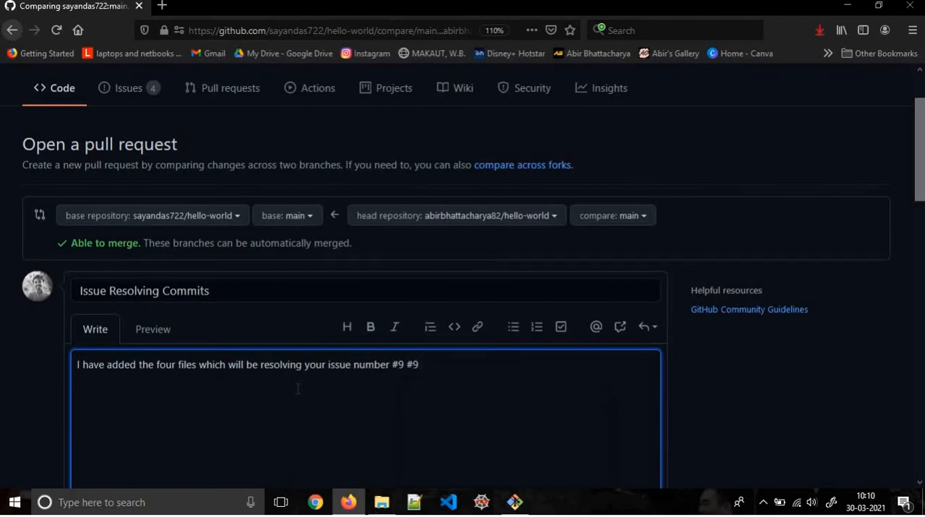
pyautogui.write('#')
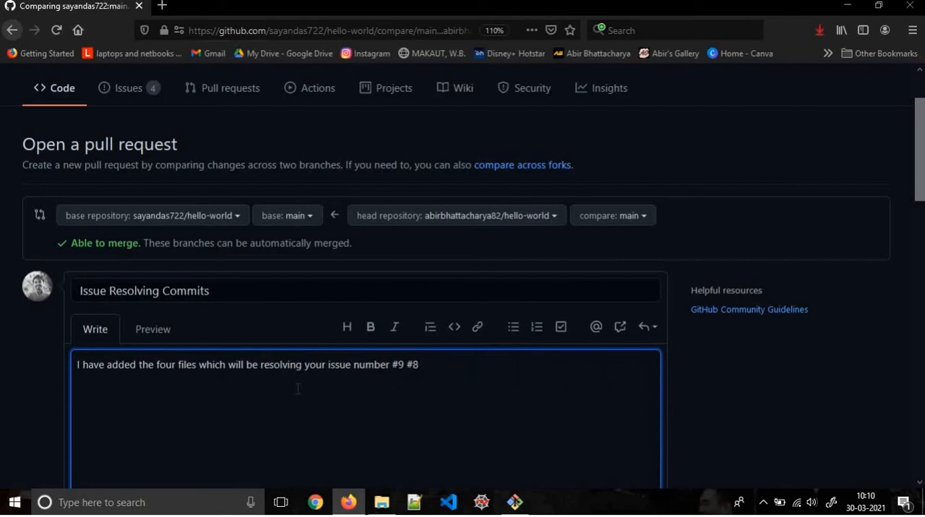
pyautogui.write('#7')
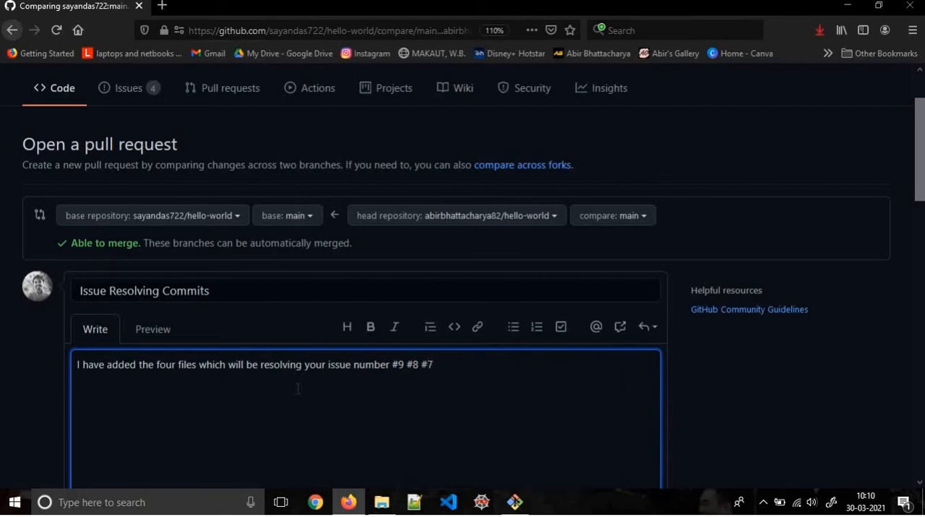
pyautogui.write('#')
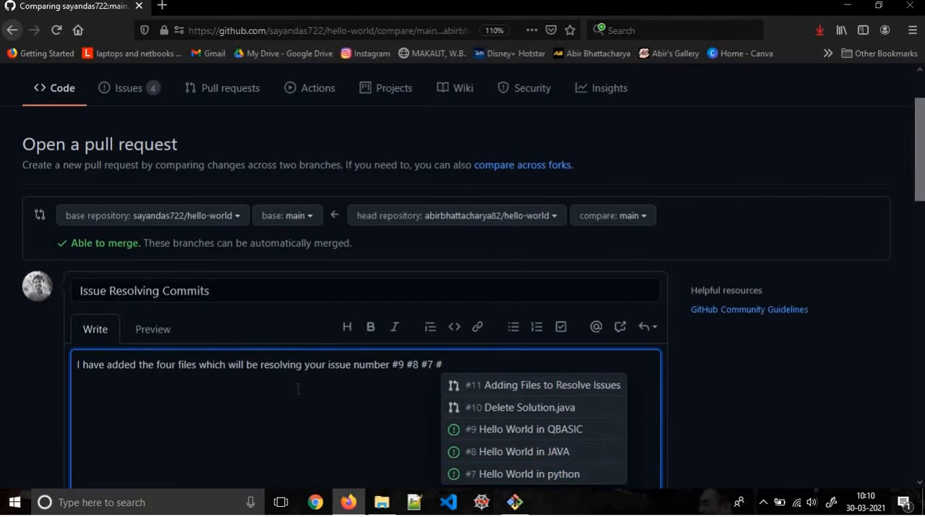
pyautogui.moveTo(528, 407)
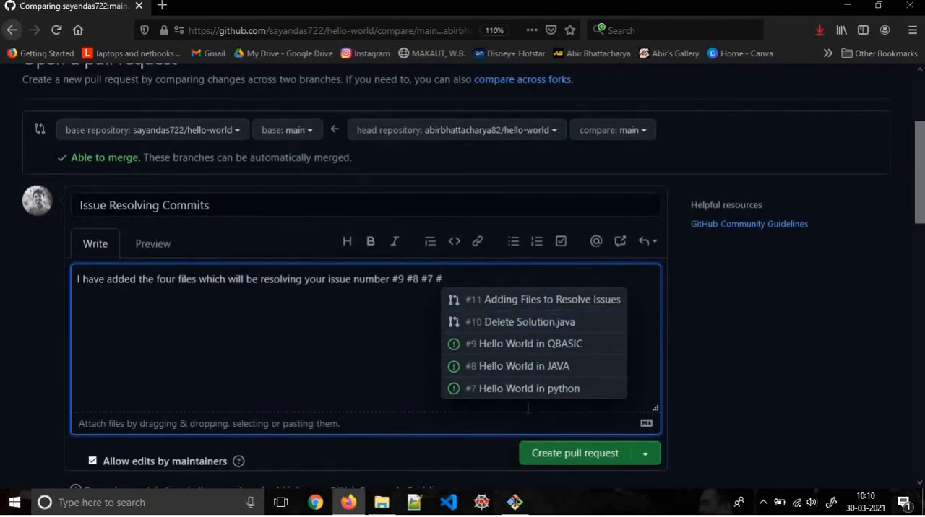
# Open the repository's Issues list in a new tab to review the issues.
pyautogui.scroll(3)
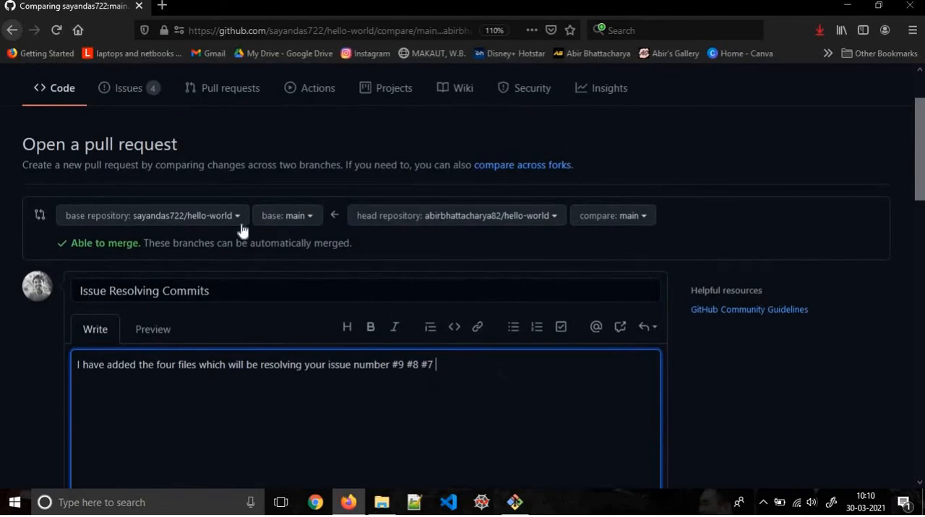
pyautogui.rightClick(253, 231)
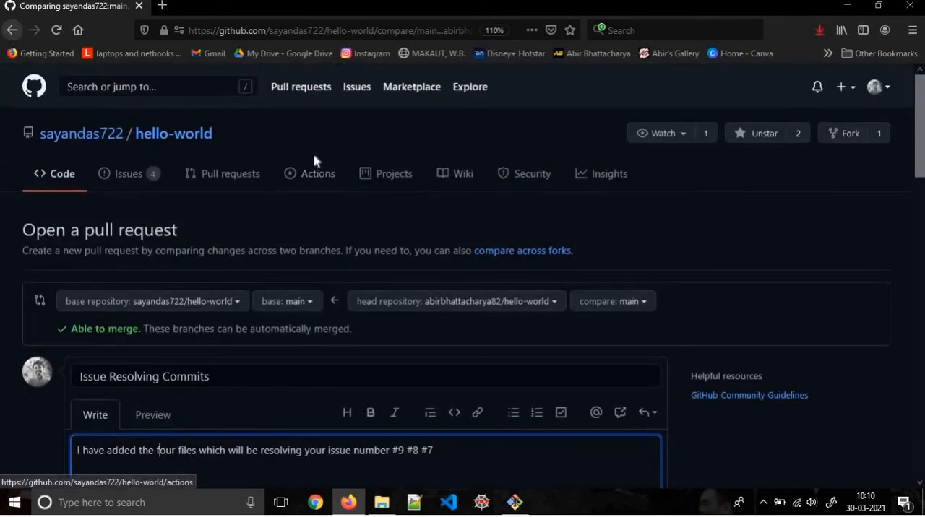
pyautogui.moveTo(173, 133)
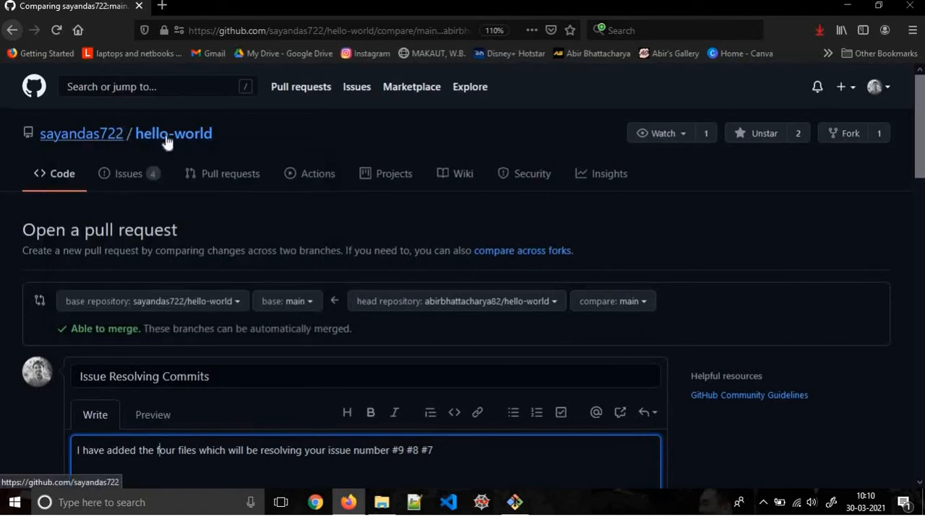
pyautogui.rightClick(128, 174)
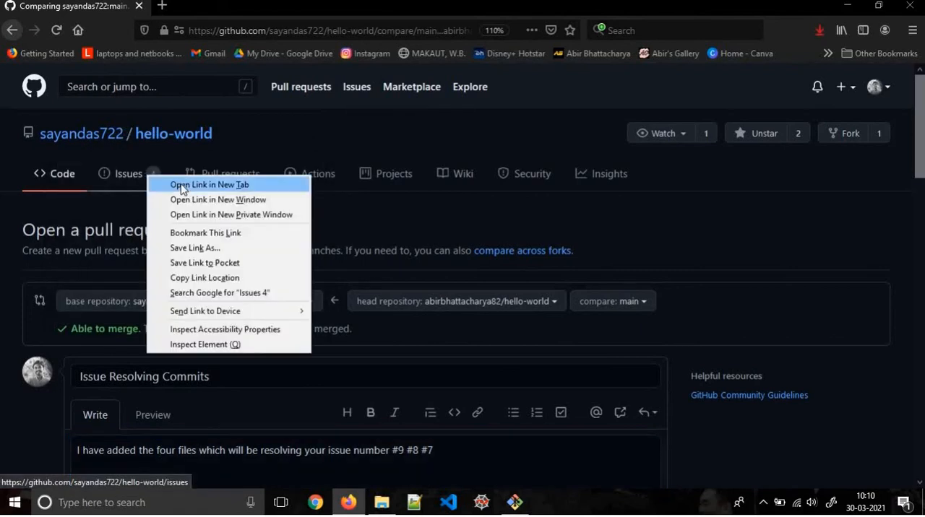
pyautogui.click(211, 185)
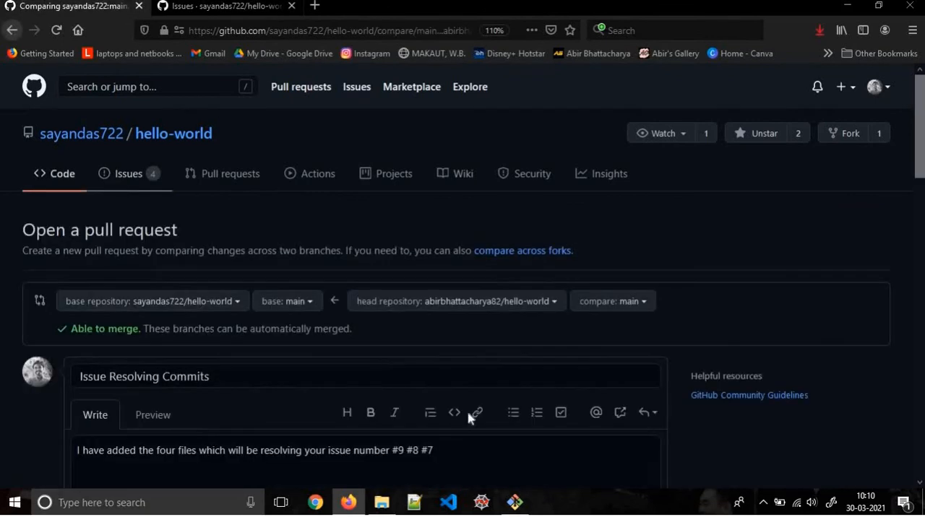
# Add issue #6 to the description and close the issues tab.
pyautogui.write('#')
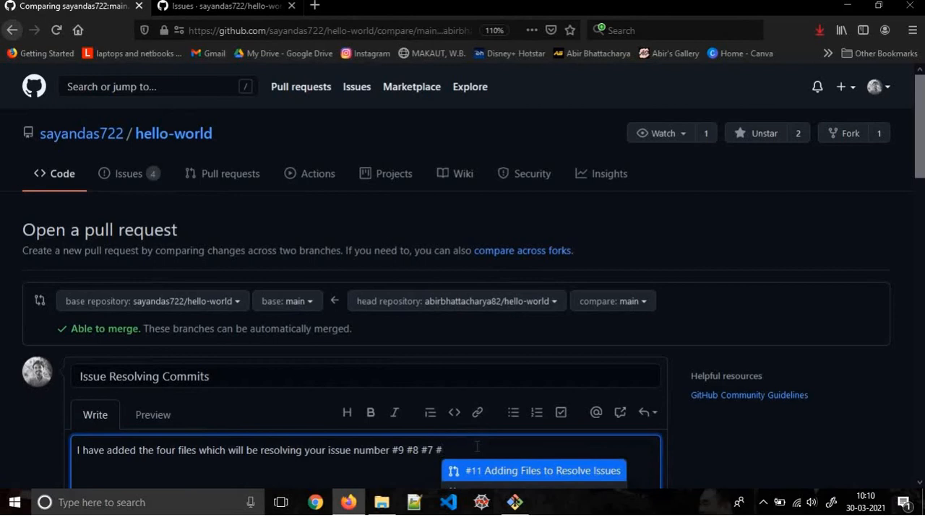
pyautogui.write('6')
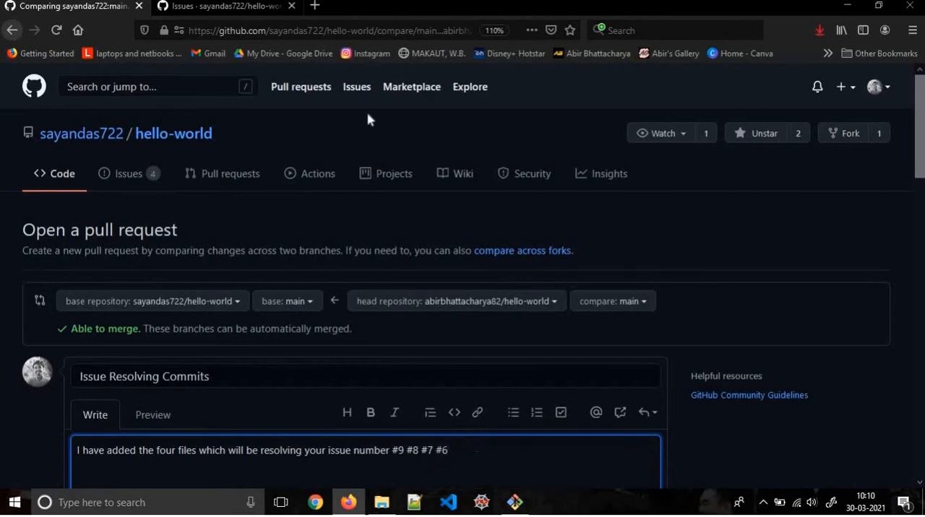
pyautogui.click(291, 6)
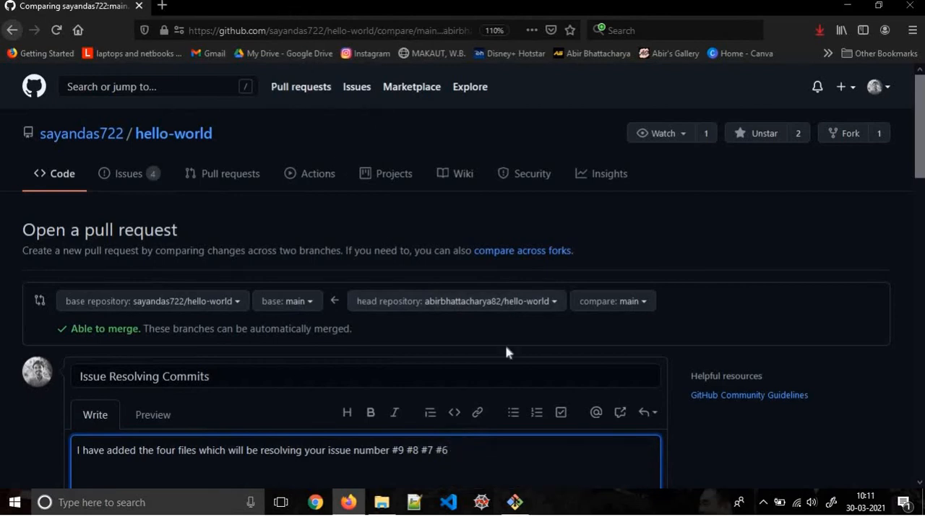
# Add the line 'Please check the files before adding them to the main branch.' to the description.
pyautogui.scroll(-3)
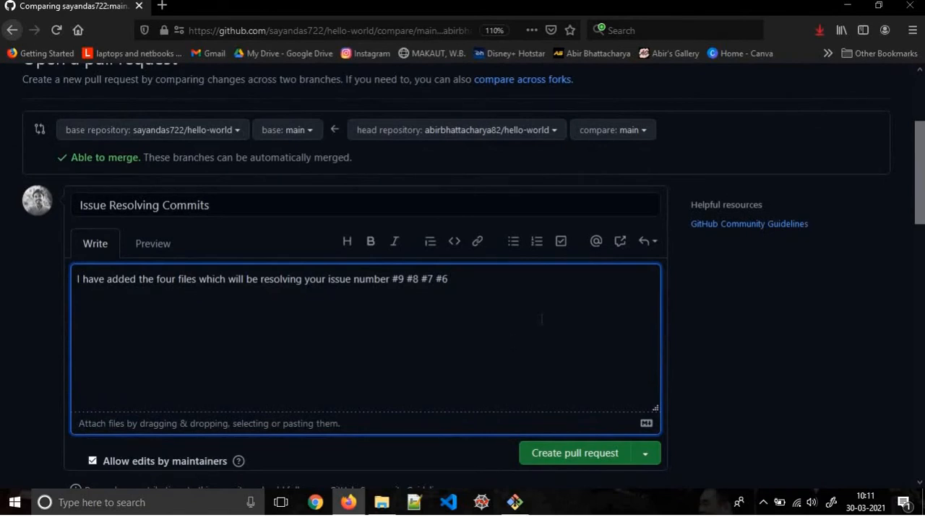
pyautogui.write('Ple')
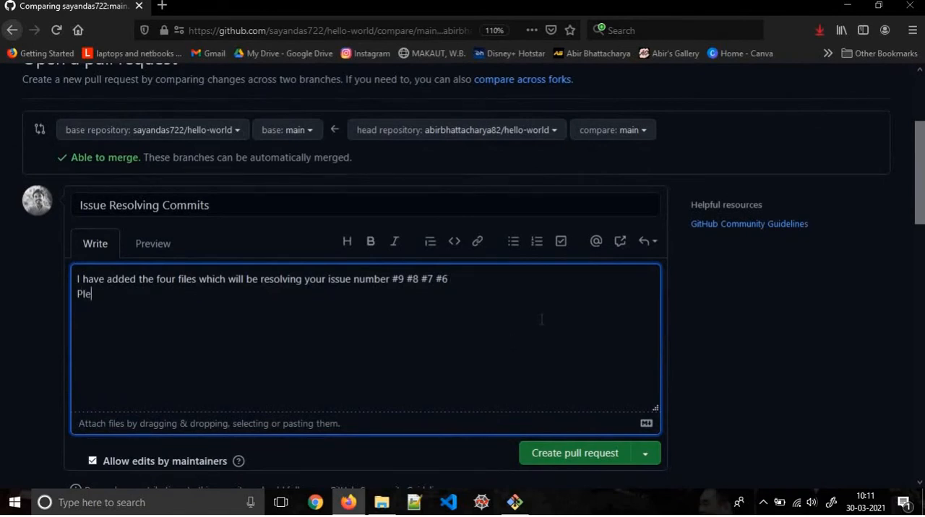
pyautogui.write('ase che')
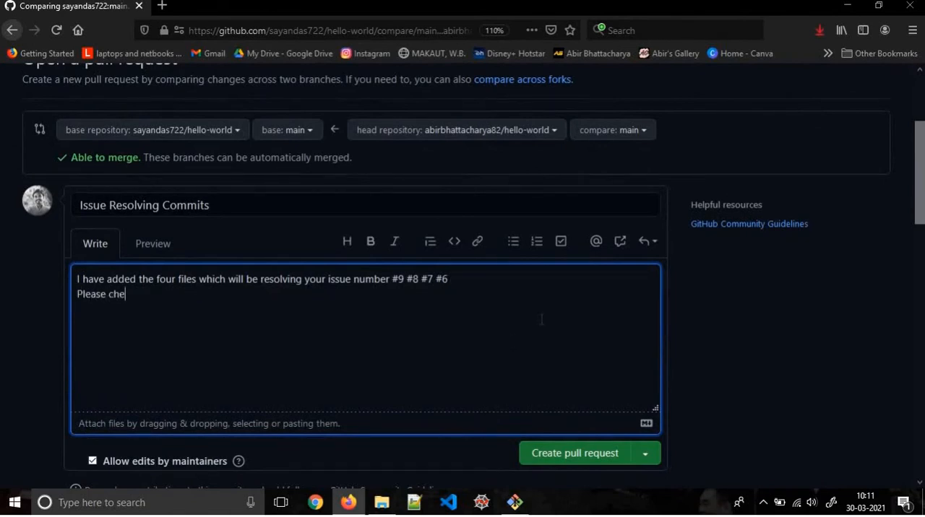
pyautogui.write('ck the')
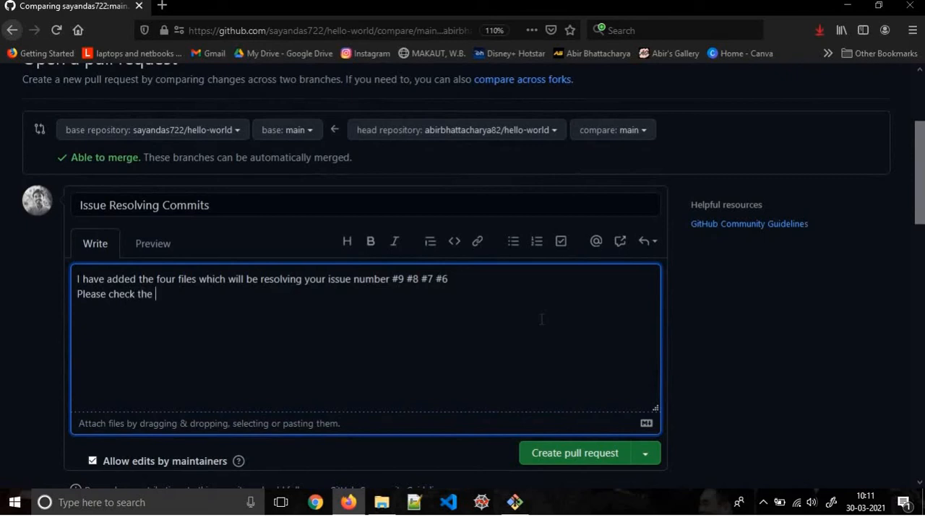
pyautogui.write('files')
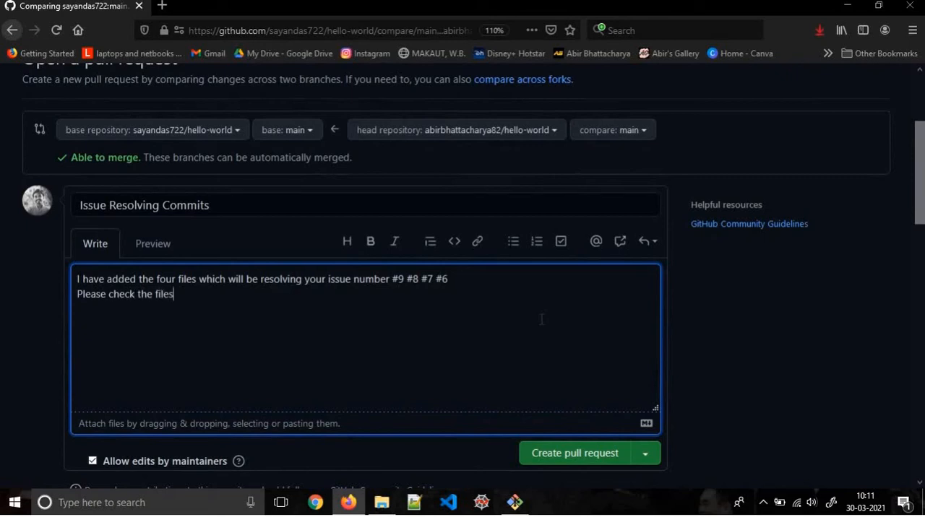
pyautogui.write('befor')
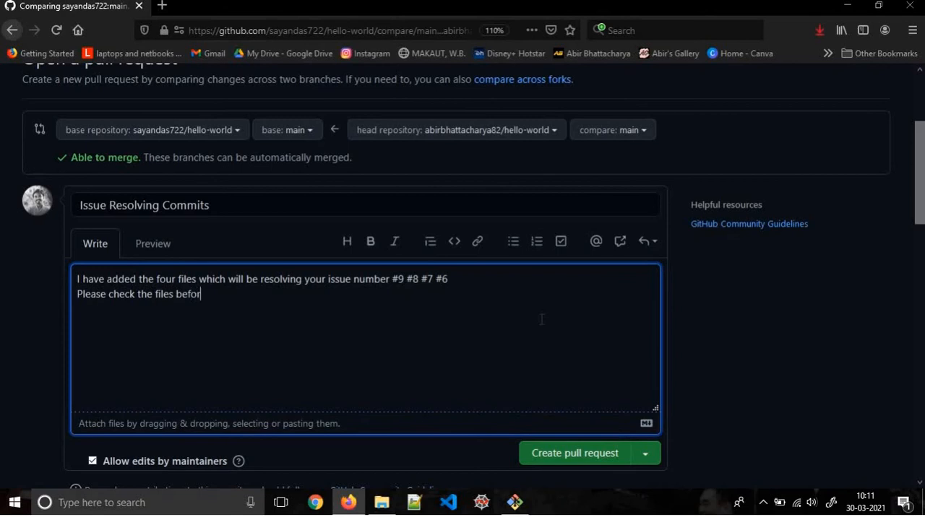
pyautogui.write('e adding t')
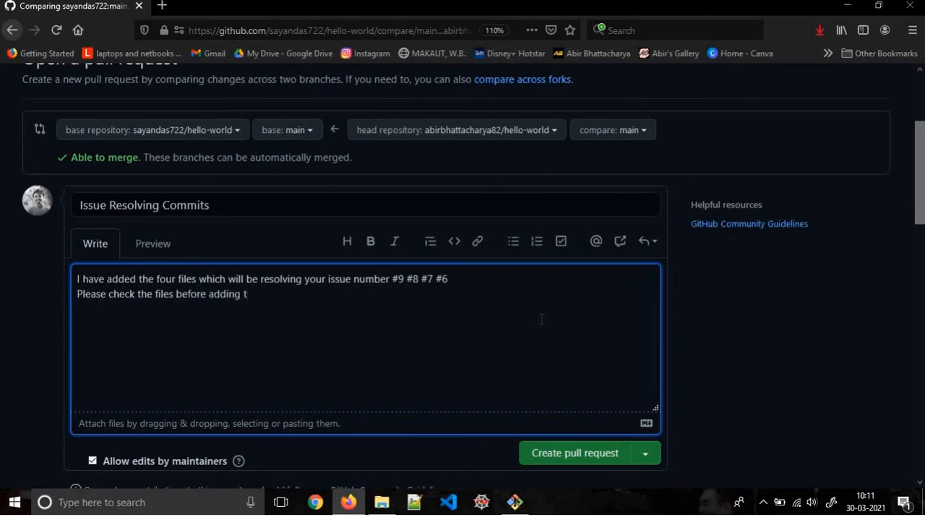
pyautogui.write('hem to the')
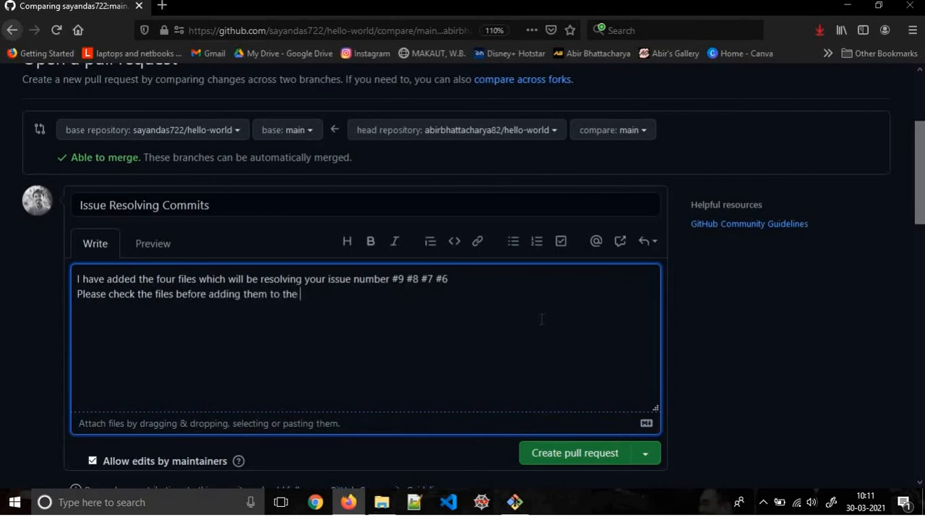
pyautogui.write('main')
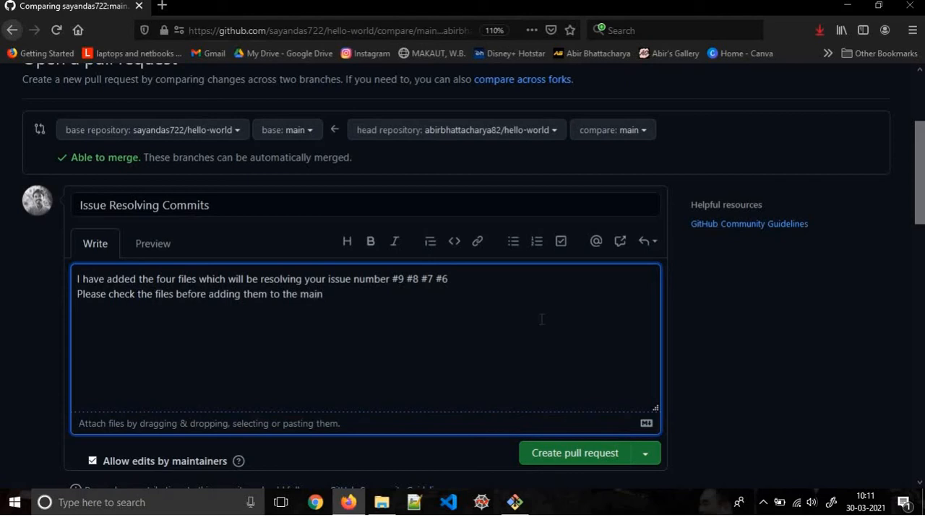
pyautogui.write('branch')
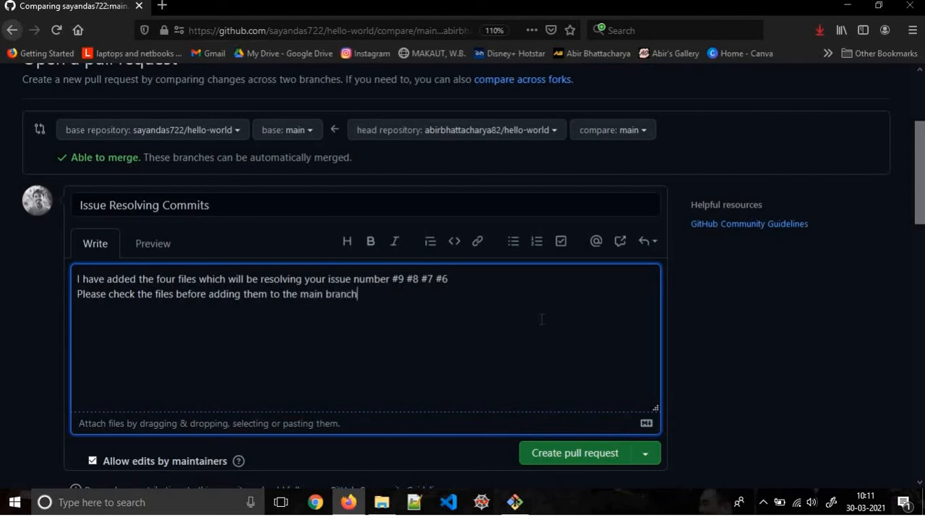
pyautogui.moveTo(574, 453)
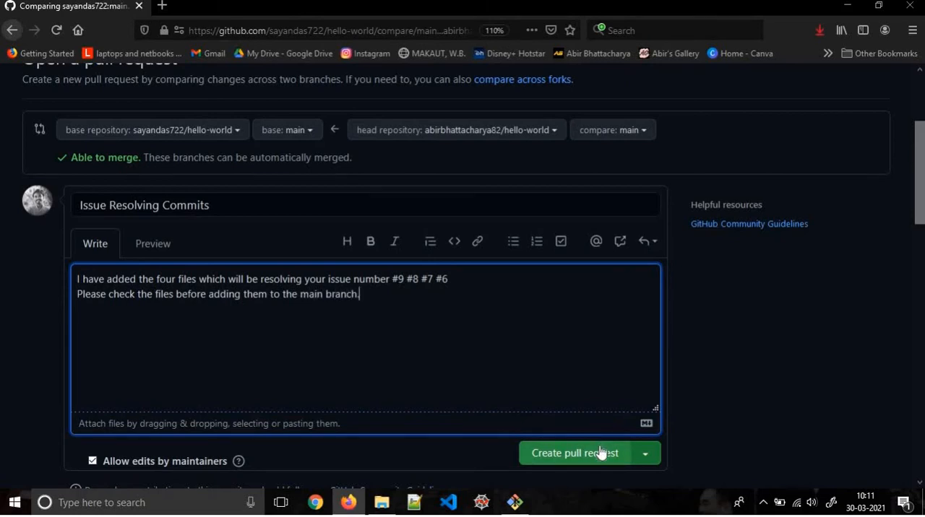
# Create the pull request and scroll through the new Issue Resolving Commits #12 page.
pyautogui.click(574, 453)
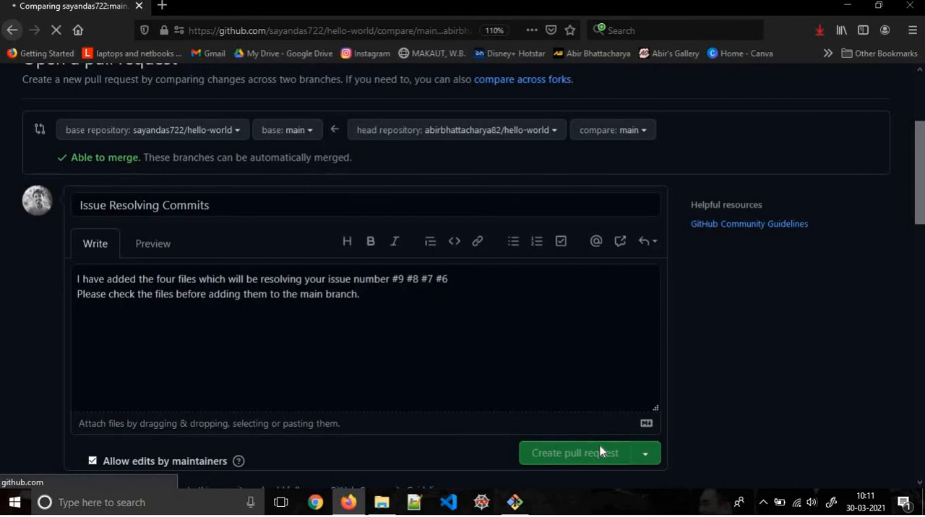
pyautogui.click(573, 453)
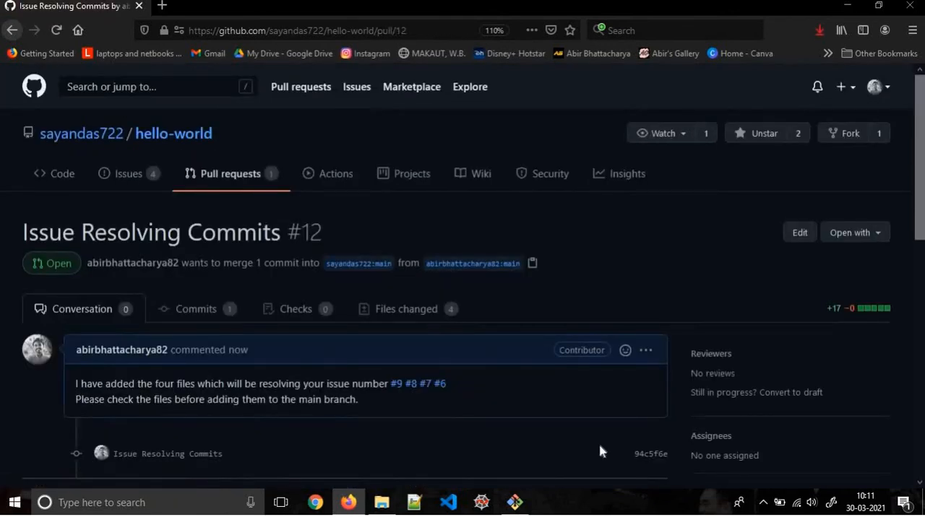
pyautogui.scroll(-3)
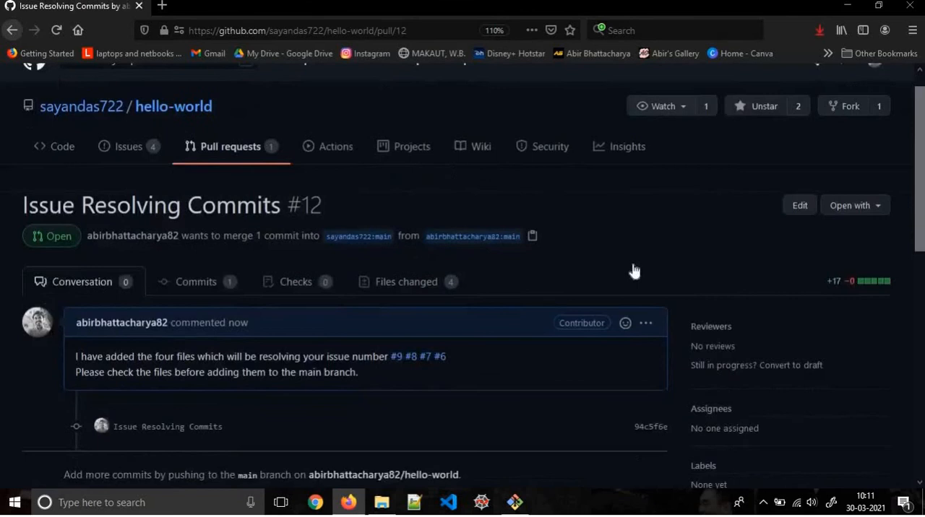
pyautogui.scroll(-3)
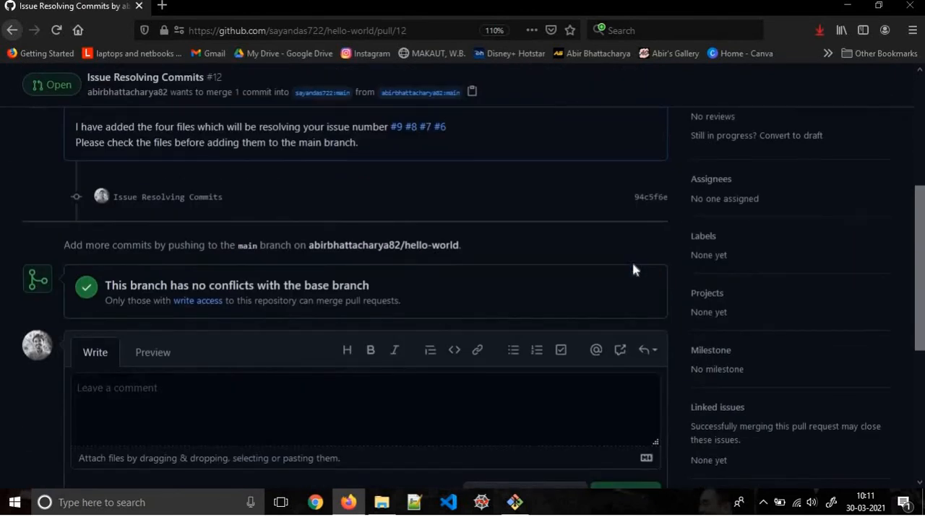